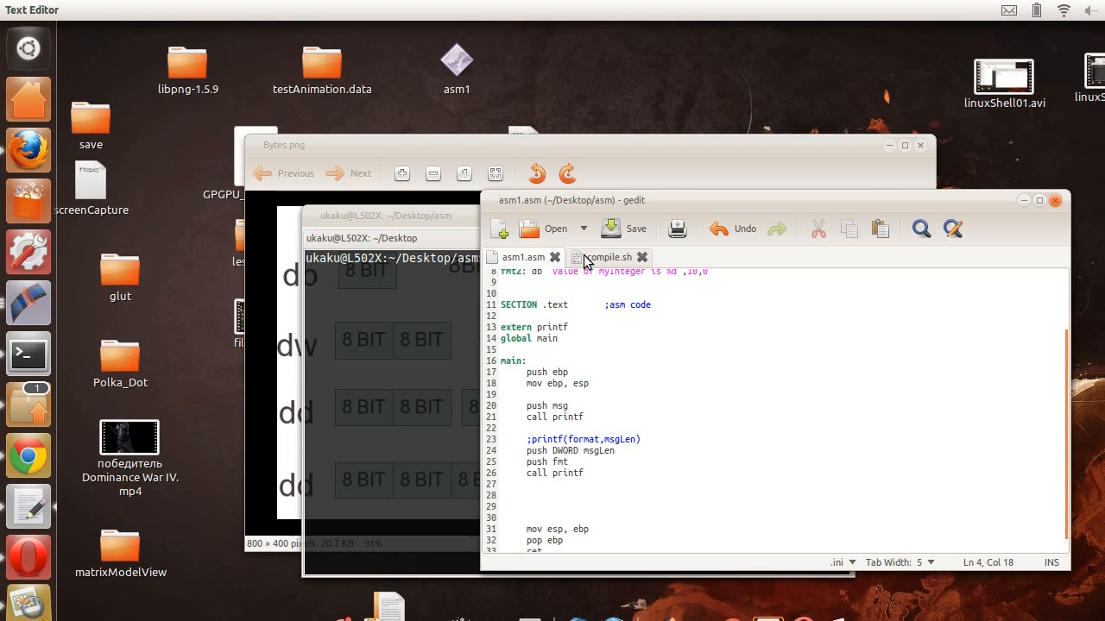
Switch to the compile.sh tab and scroll through its nasm and gcc commands.
{"action": "left_click", "coordinate": [559, 339]}
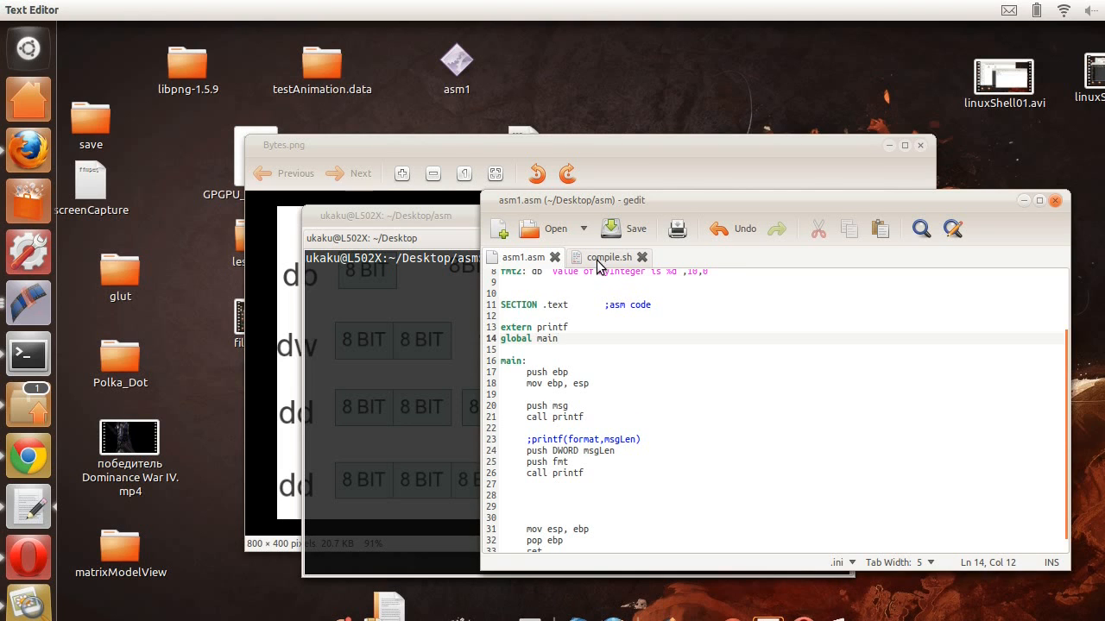
{"action": "left_click", "coordinate": [608, 257]}
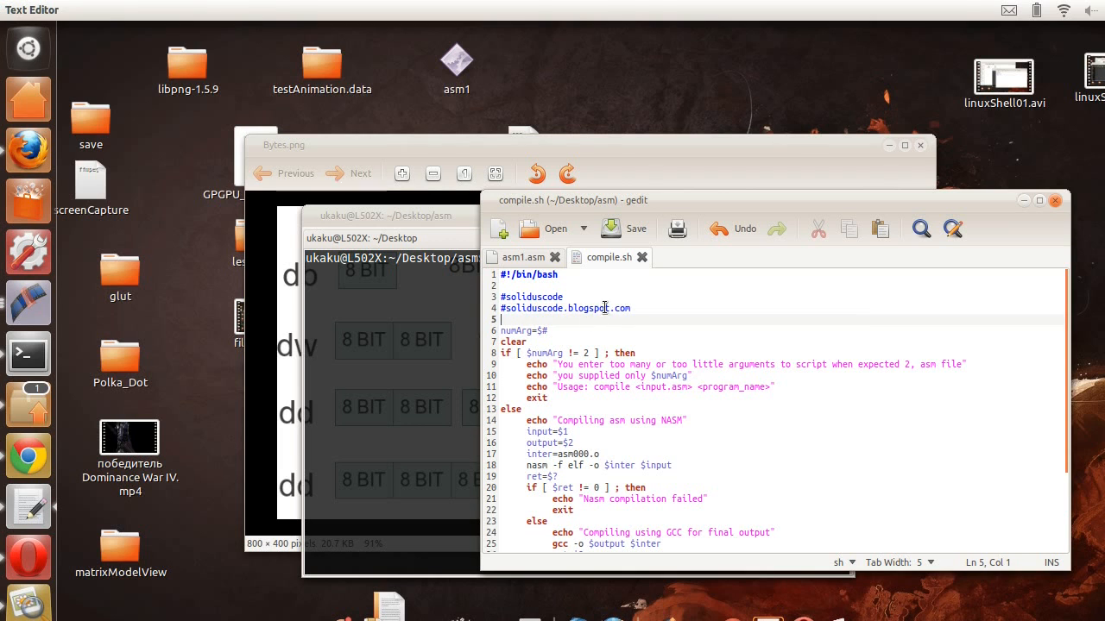
{"action": "scroll", "scroll_direction": "down", "scroll_amount": 3}
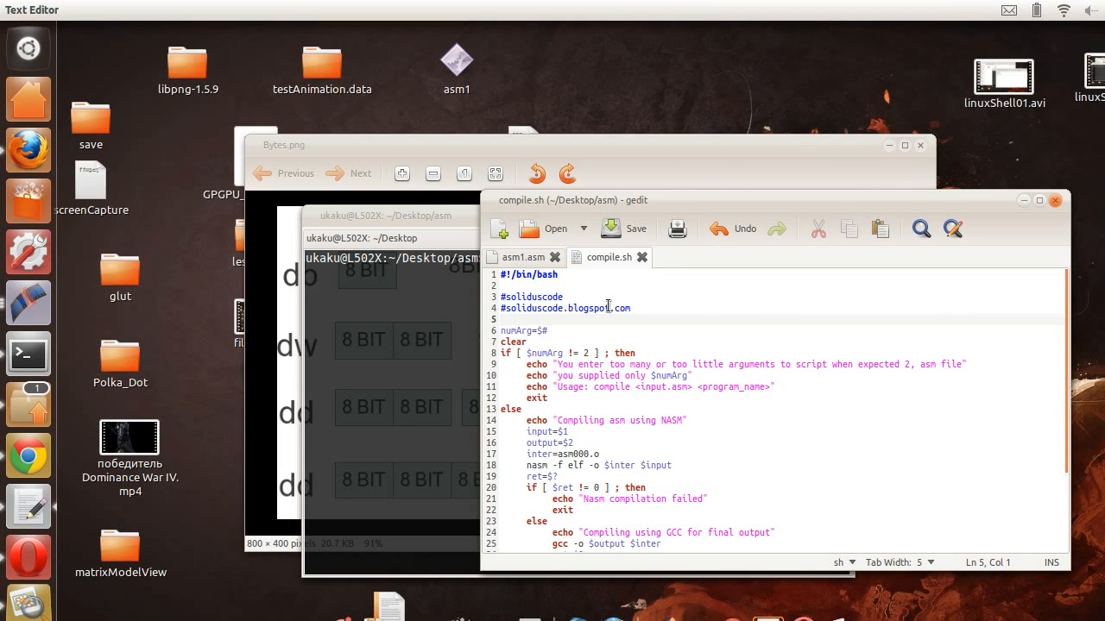
{"action": "scroll", "scroll_direction": "down", "scroll_amount": 3}
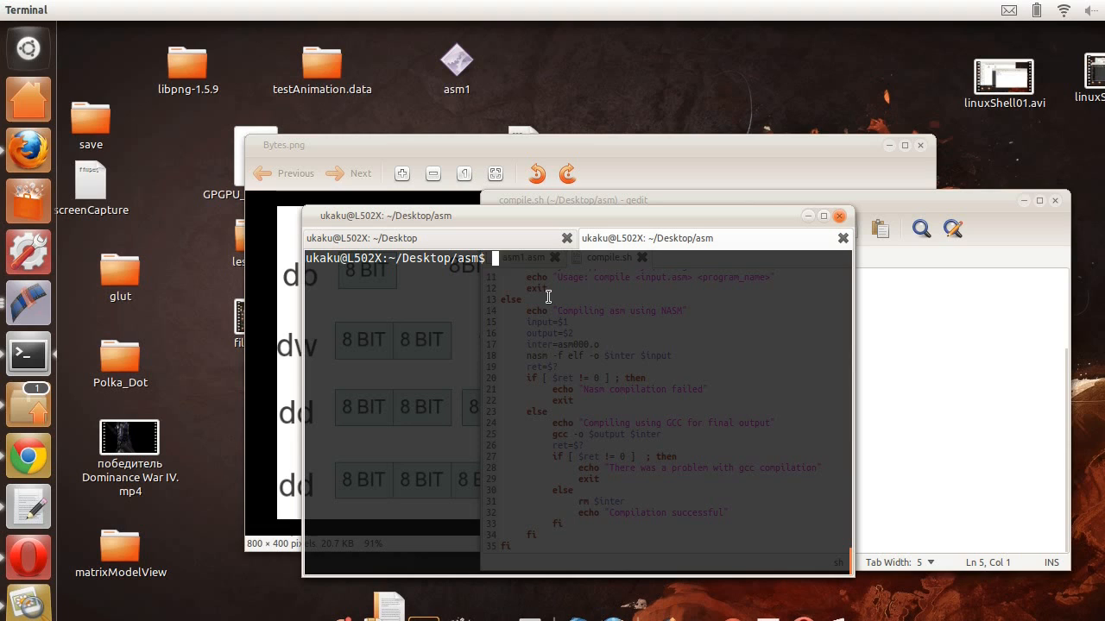
Start typing the nasm -f and gcc - commands in the asm folder terminal.
{"action": "type", "text": "nasm -f"}
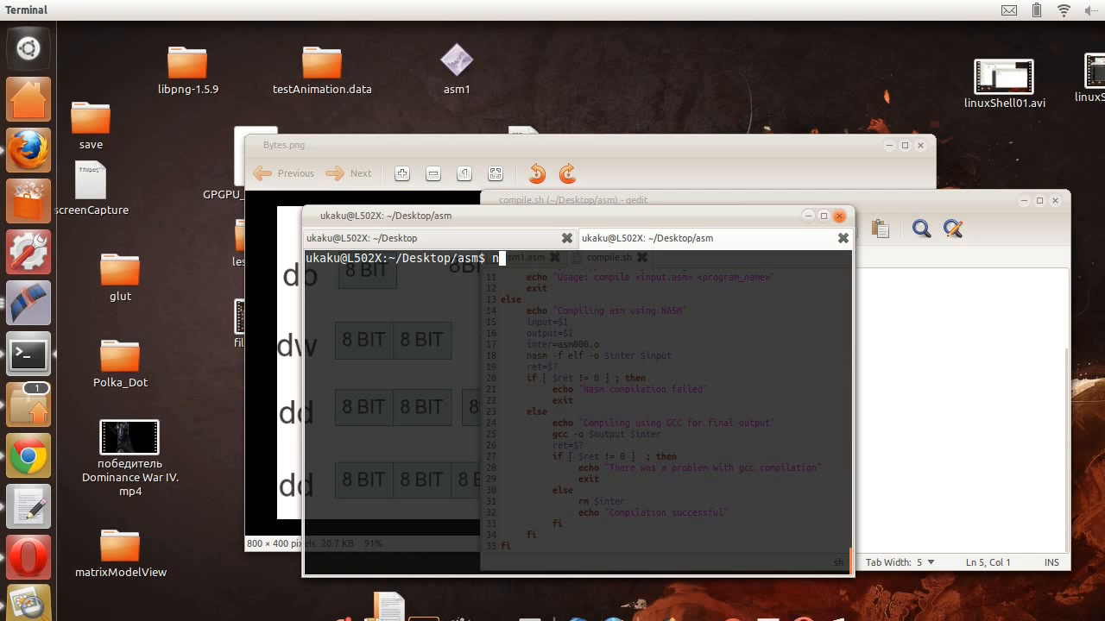
{"action": "type", "text": "gcc -"}
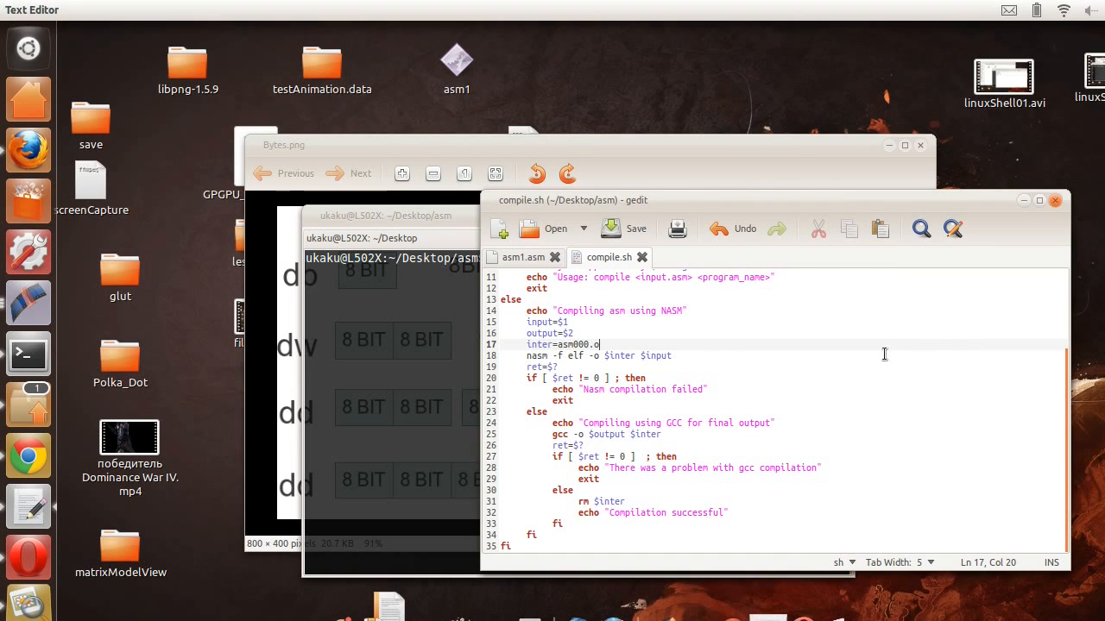
{"action": "mouse_move", "coordinate": [695, 414]}
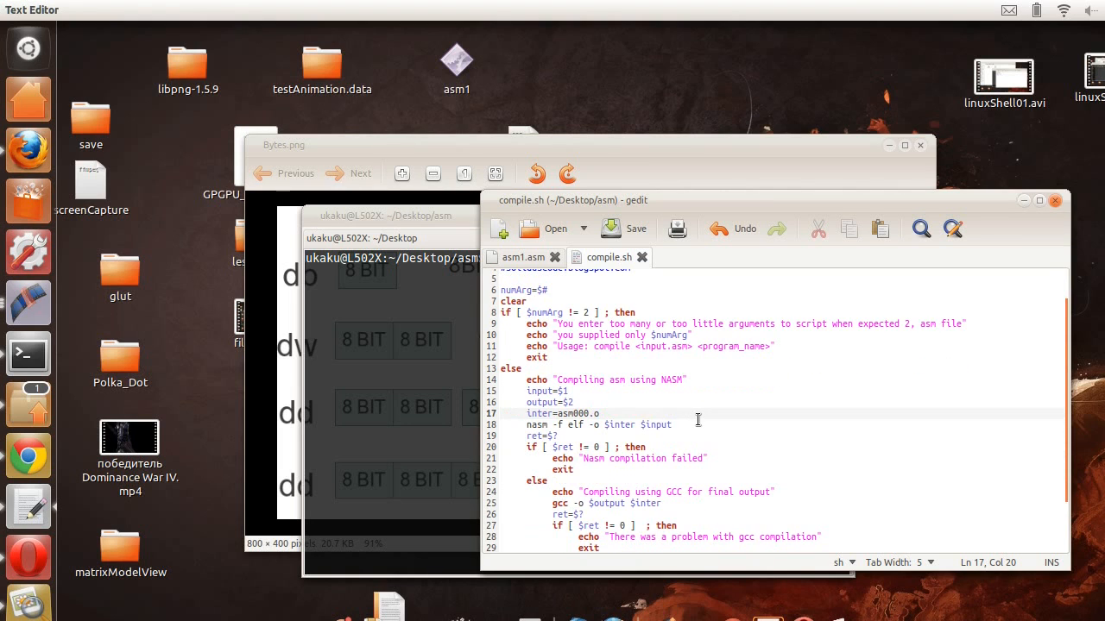
Return to the asm1.asm source tab with its main routine.
{"action": "left_click", "coordinate": [517, 257]}
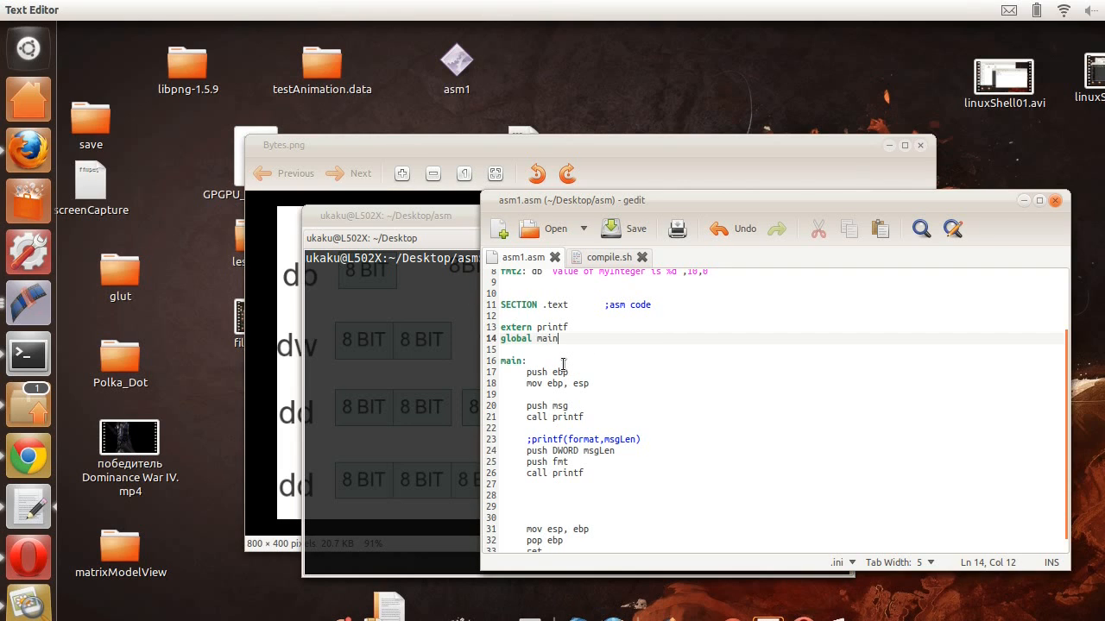
{"action": "mouse_move", "coordinate": [590, 399]}
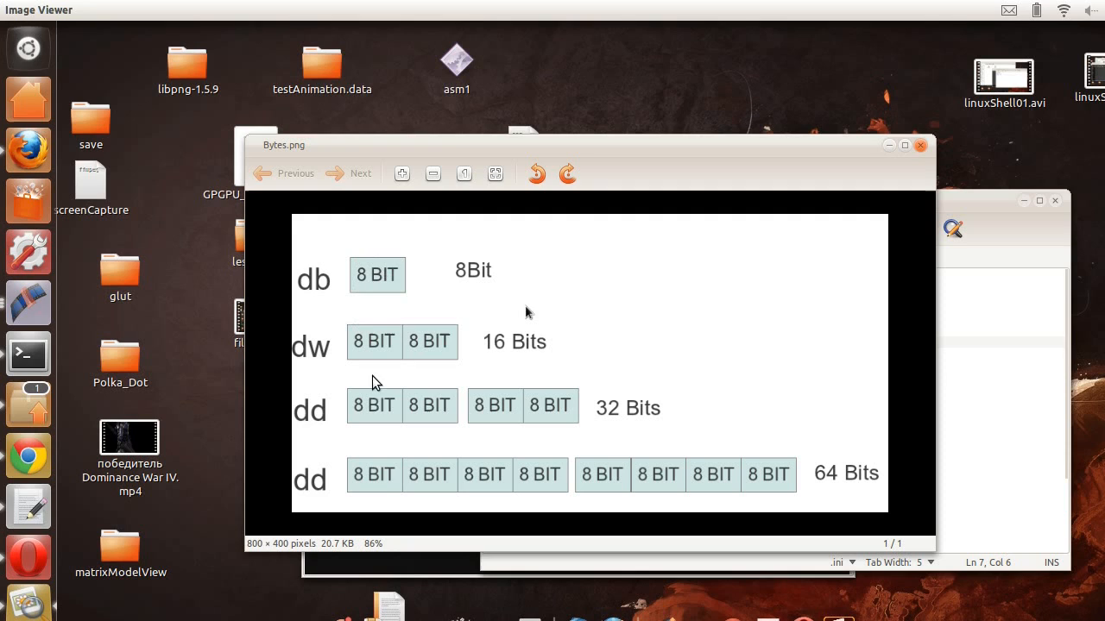
{"action": "mouse_move", "coordinate": [362, 304]}
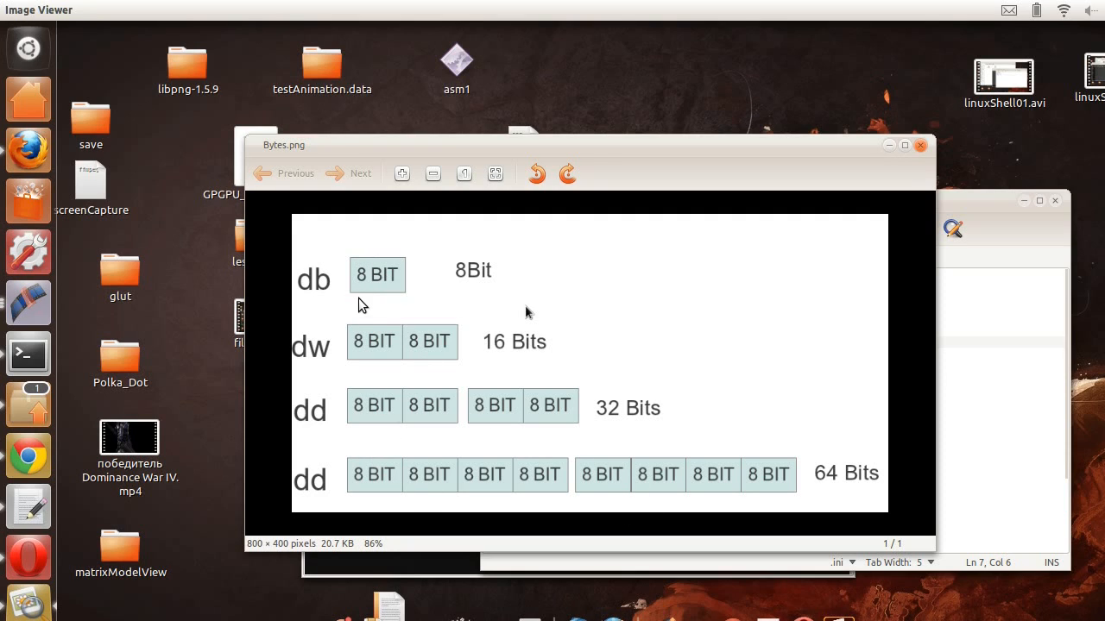
{"action": "mouse_move", "coordinate": [335, 278]}
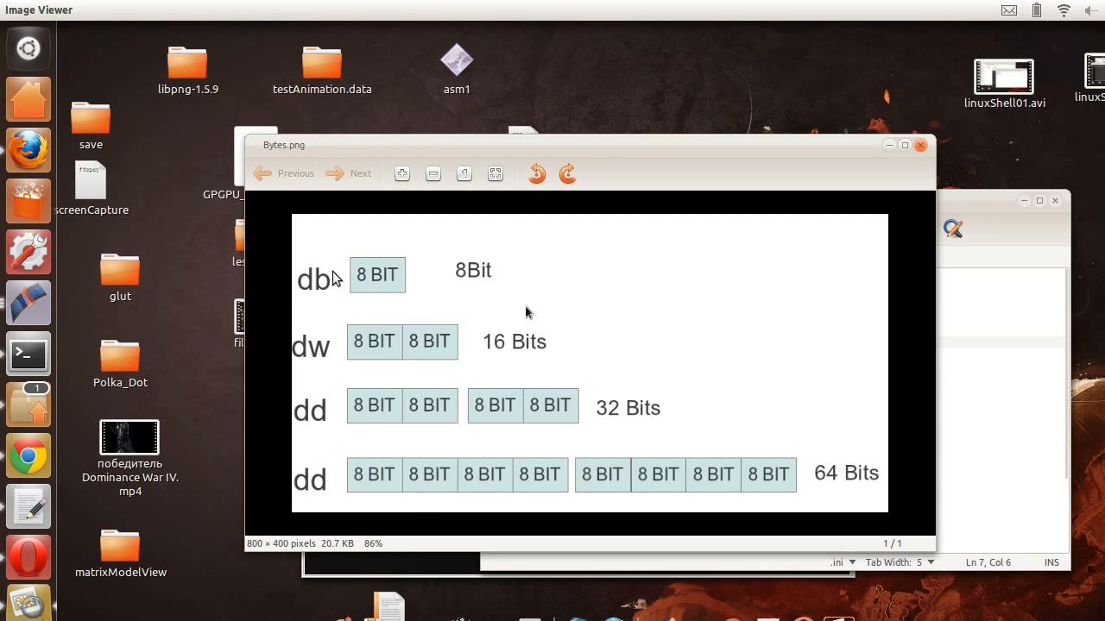
{"action": "mouse_move", "coordinate": [473, 280]}
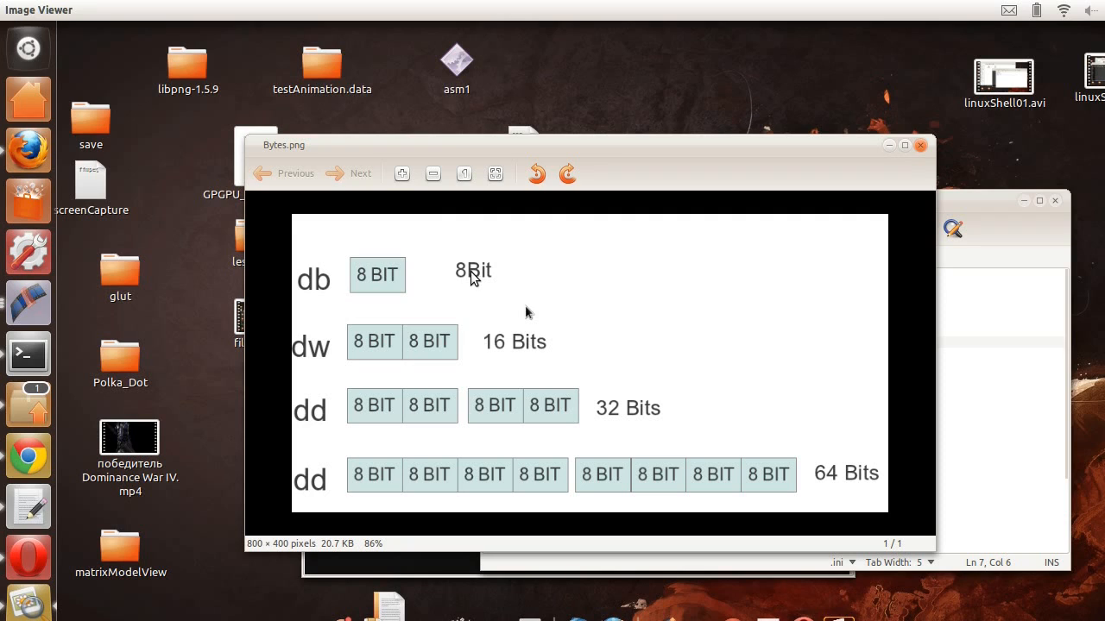
{"action": "mouse_move", "coordinate": [390, 283]}
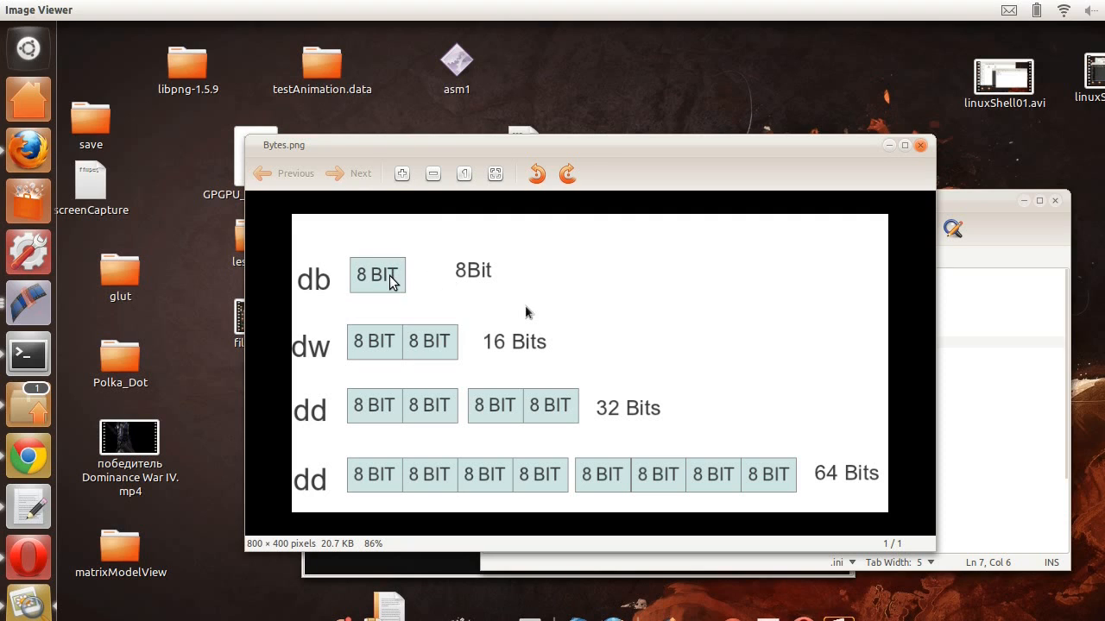
{"action": "mouse_move", "coordinate": [339, 356]}
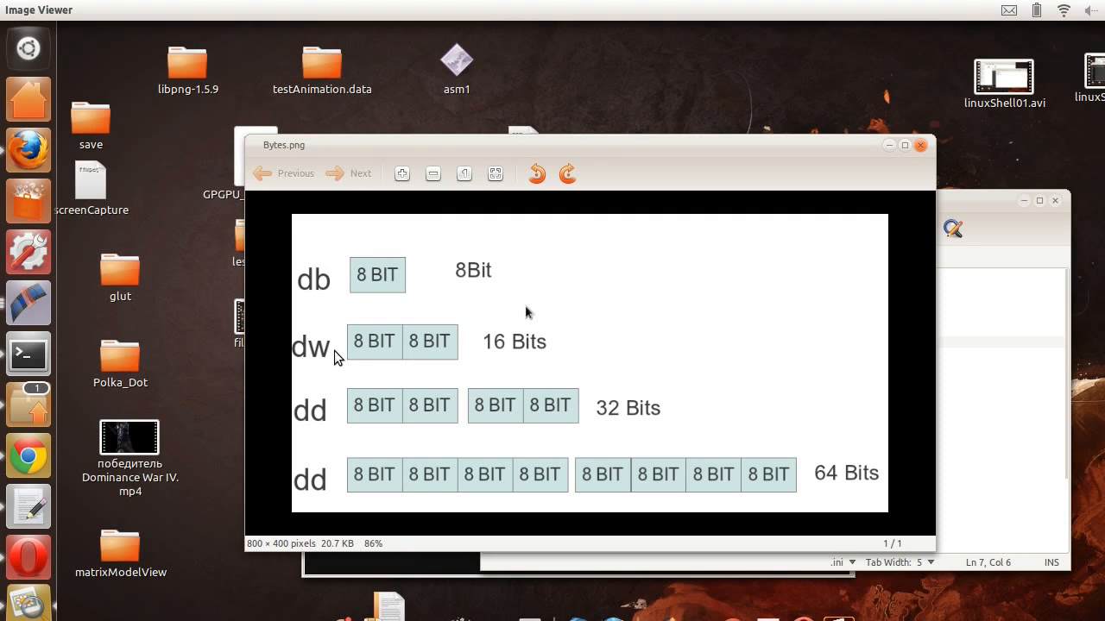
{"action": "mouse_move", "coordinate": [522, 353]}
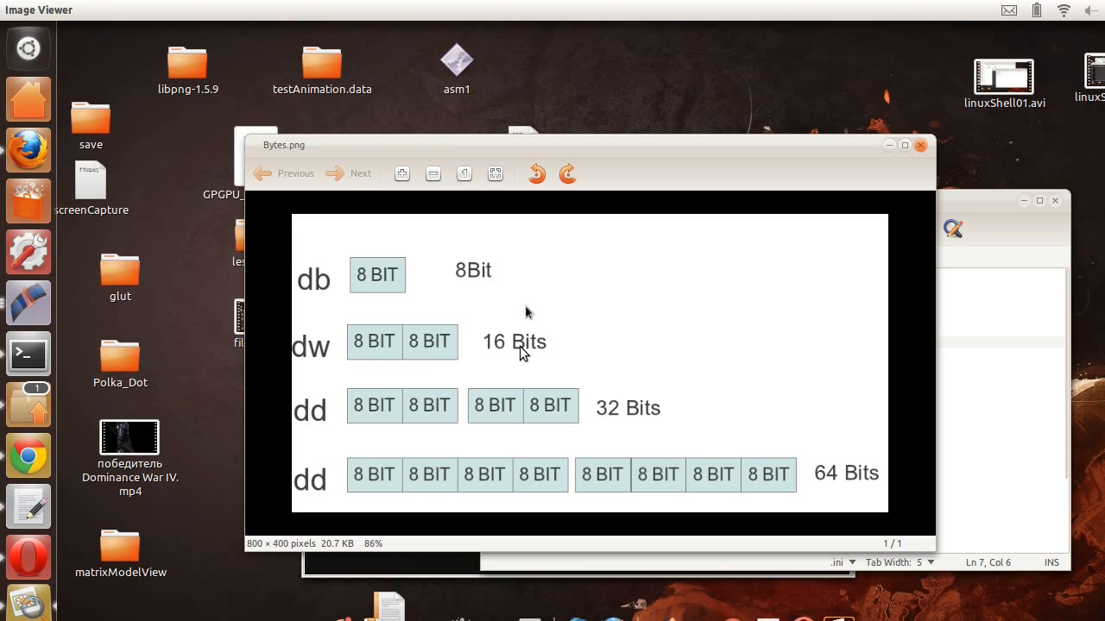
{"action": "mouse_move", "coordinate": [328, 404]}
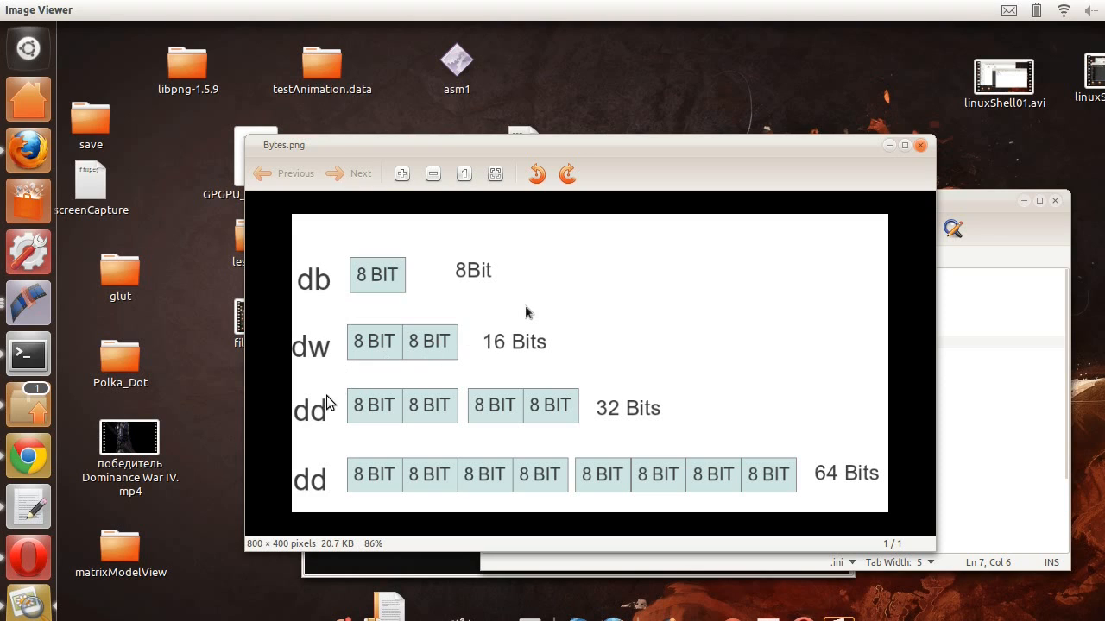
{"action": "mouse_move", "coordinate": [326, 414]}
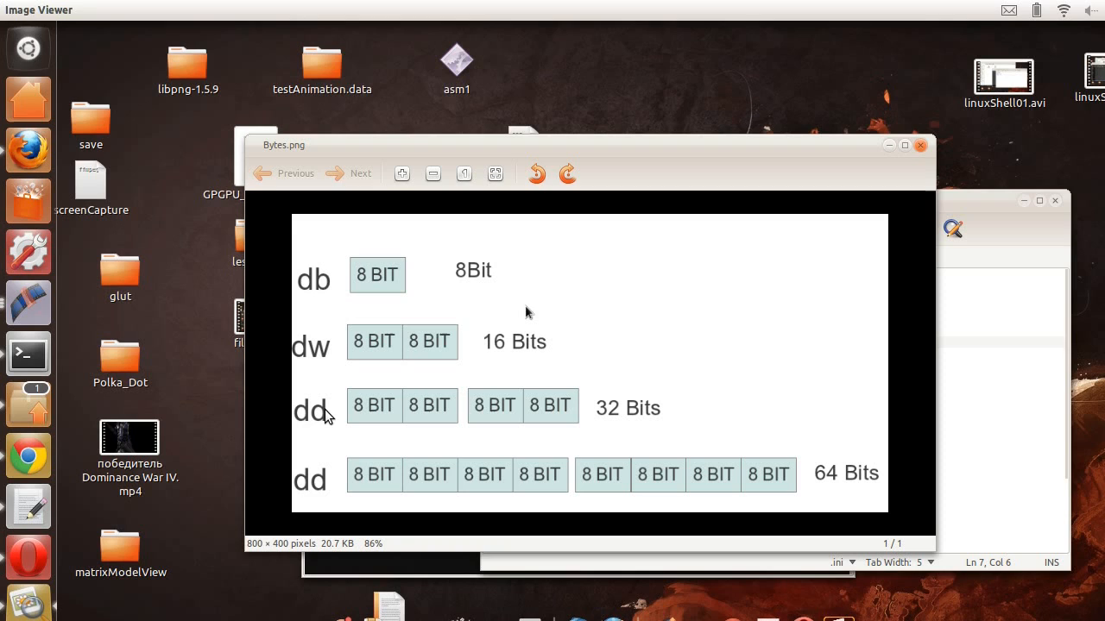
{"action": "mouse_move", "coordinate": [659, 423]}
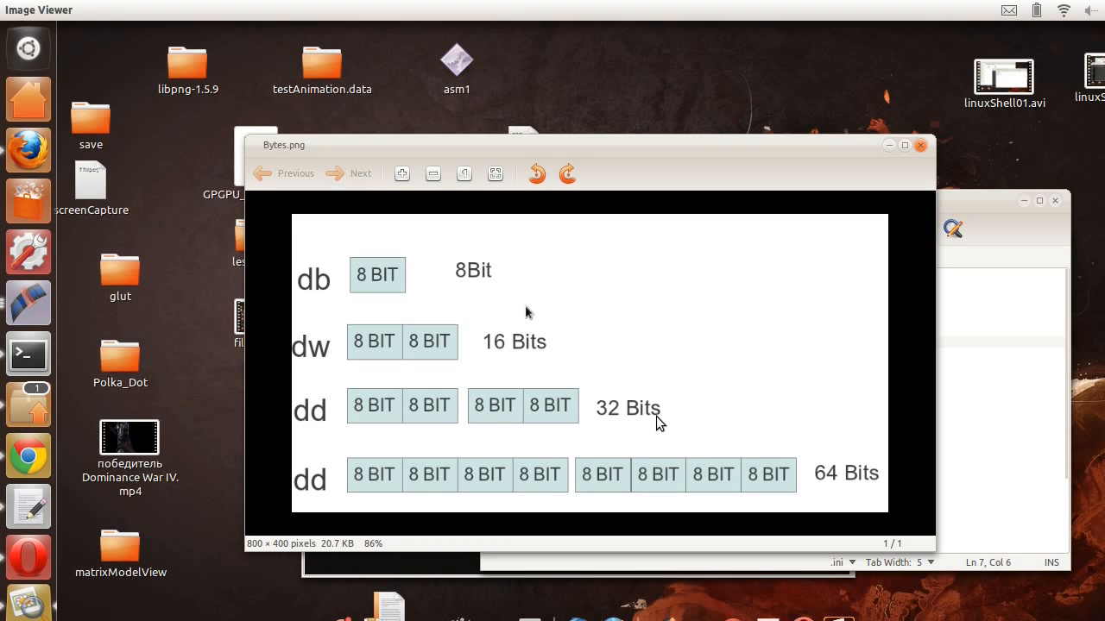
{"action": "mouse_move", "coordinate": [674, 413]}
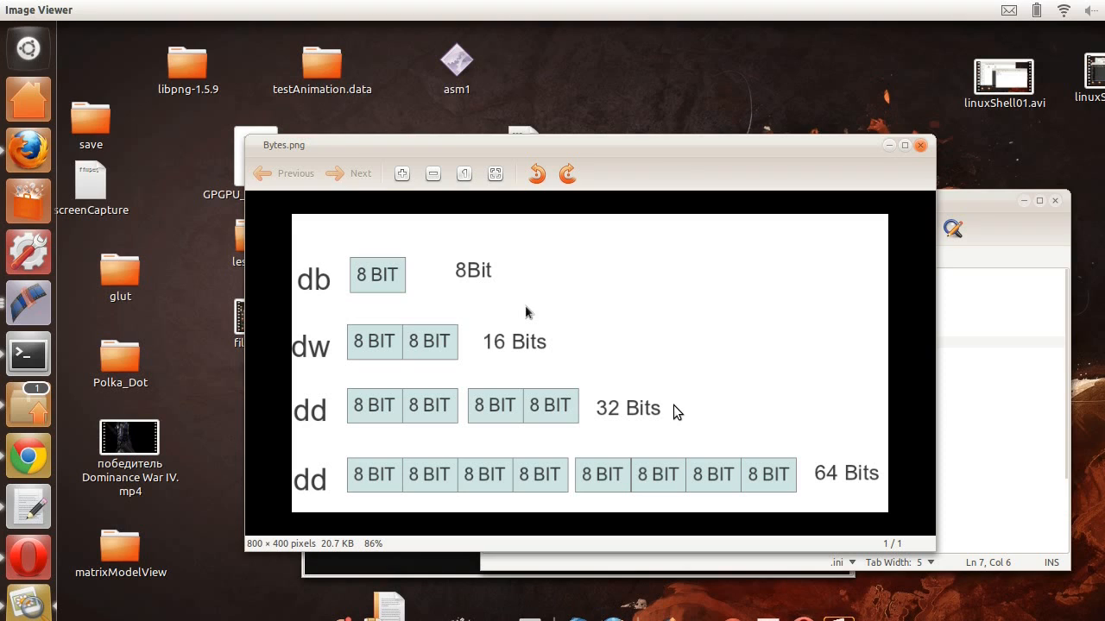
{"action": "mouse_move", "coordinate": [314, 487]}
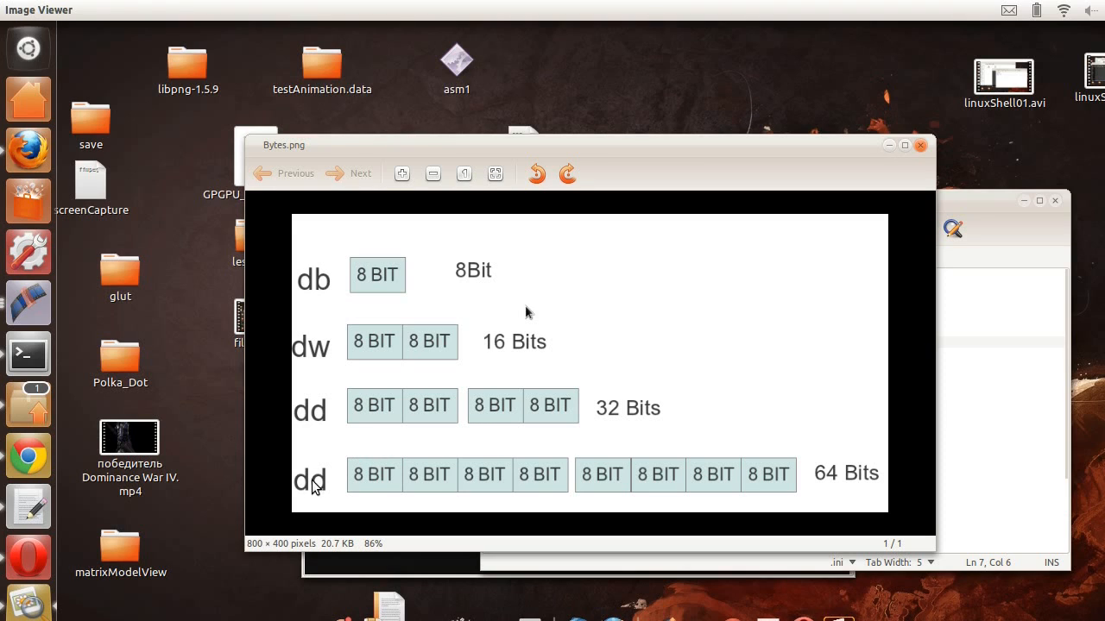
{"action": "mouse_move", "coordinate": [301, 481]}
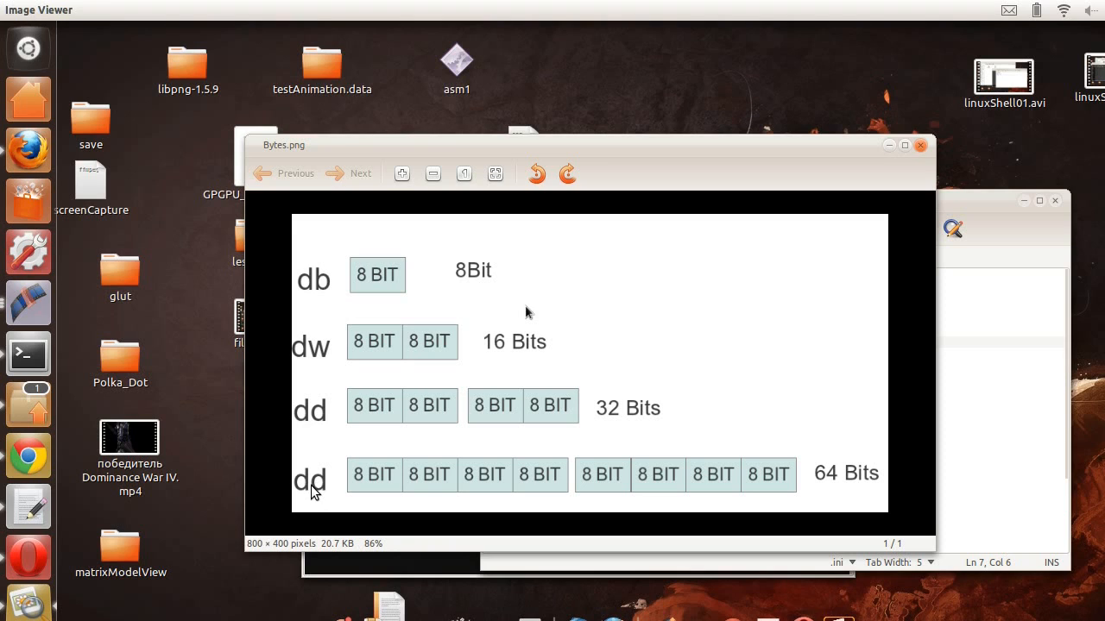
{"action": "mouse_move", "coordinate": [784, 469]}
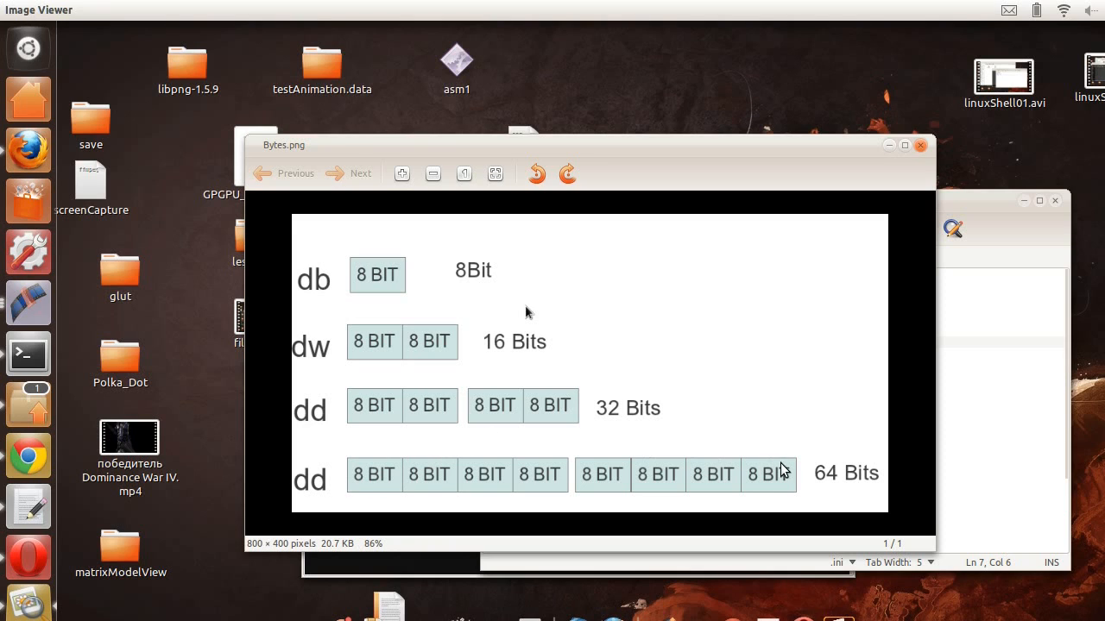
{"action": "mouse_move", "coordinate": [441, 431]}
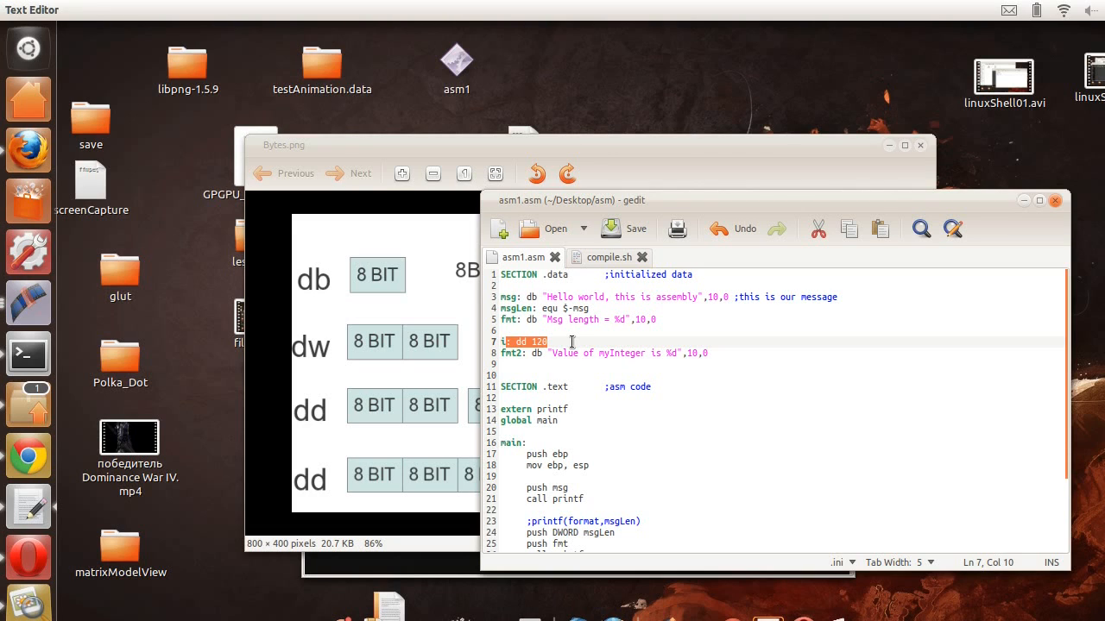
Revisit the i declaration with value 120 and move down to the main code.
{"action": "left_click", "coordinate": [518, 352]}
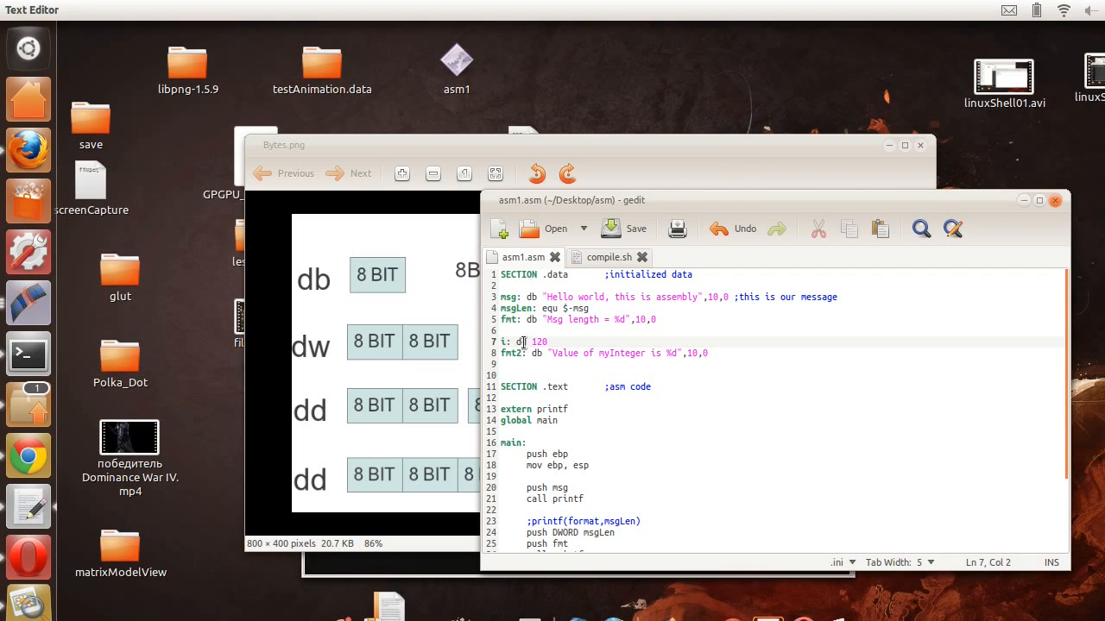
{"action": "double_click", "coordinate": [535, 342]}
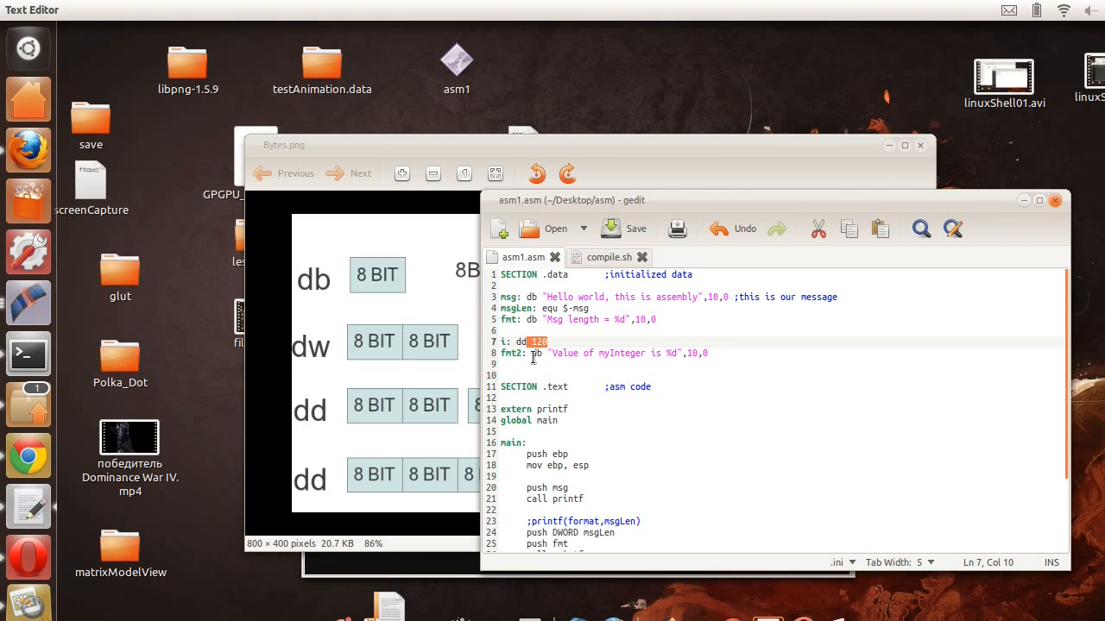
{"action": "left_click", "coordinate": [552, 352]}
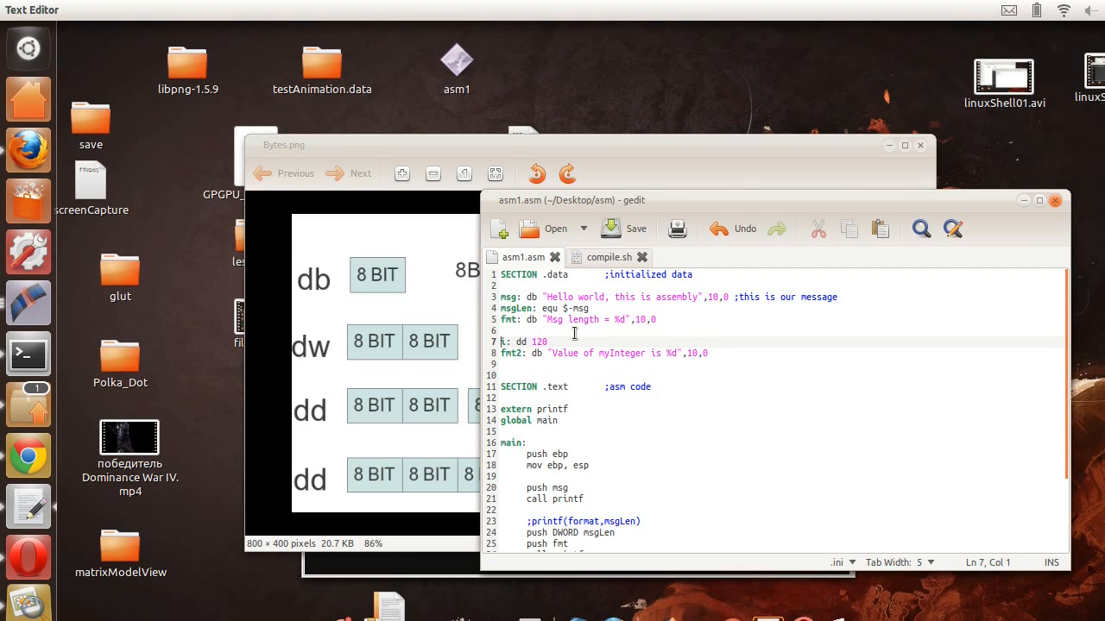
{"action": "scroll", "scroll_direction": "down", "scroll_amount": 3}
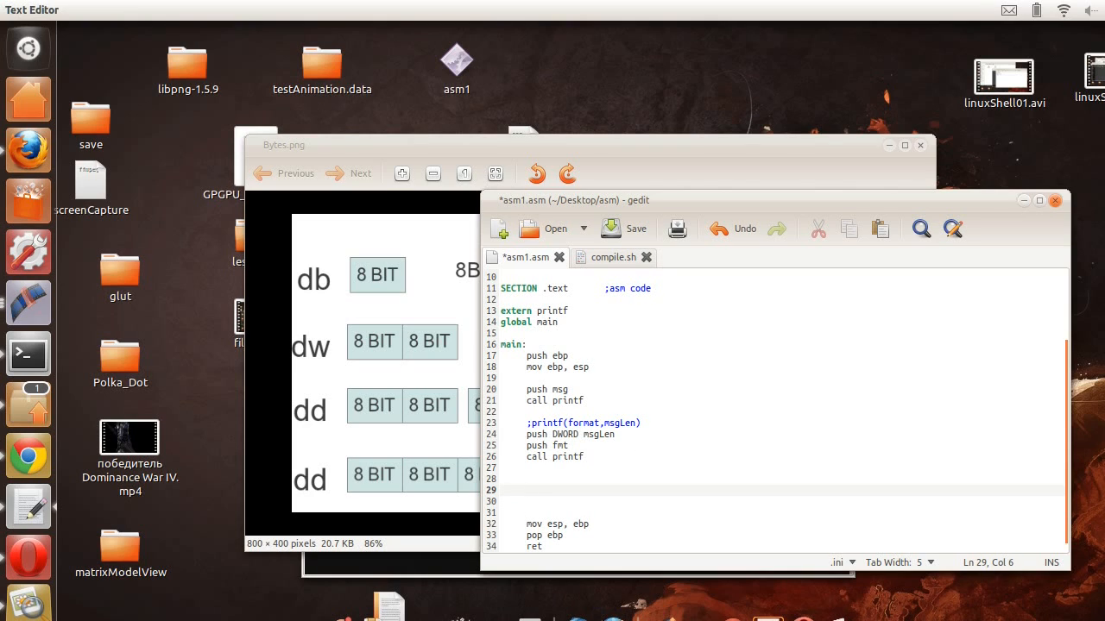
Add the comment ;print(format,value) below the second printf call.
{"action": "type", "text": ";p"}
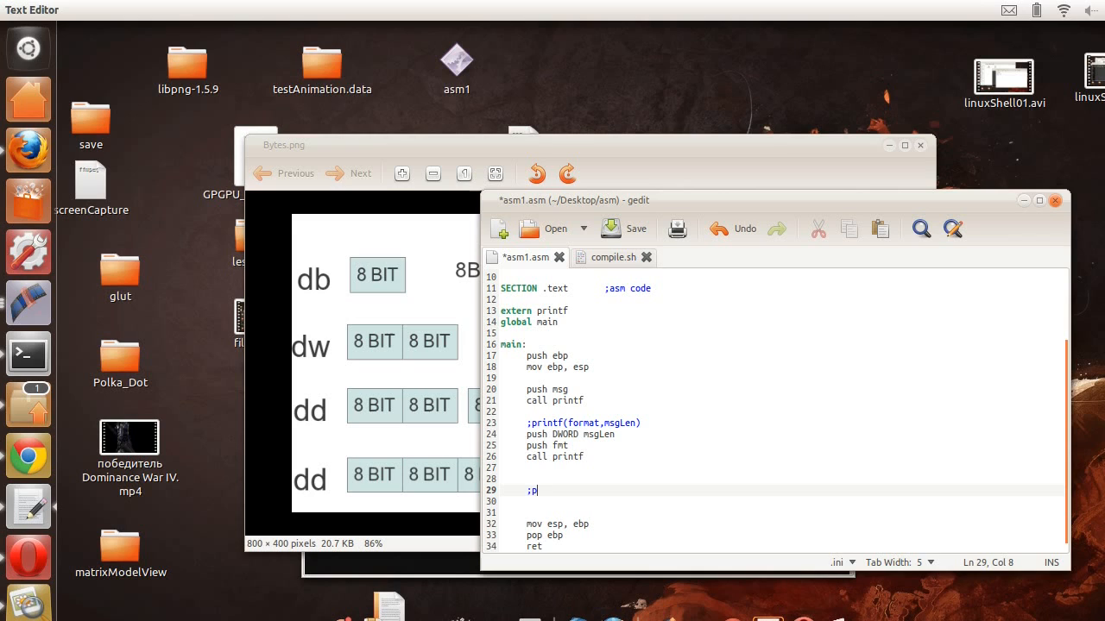
{"action": "type", "text": "rint("}
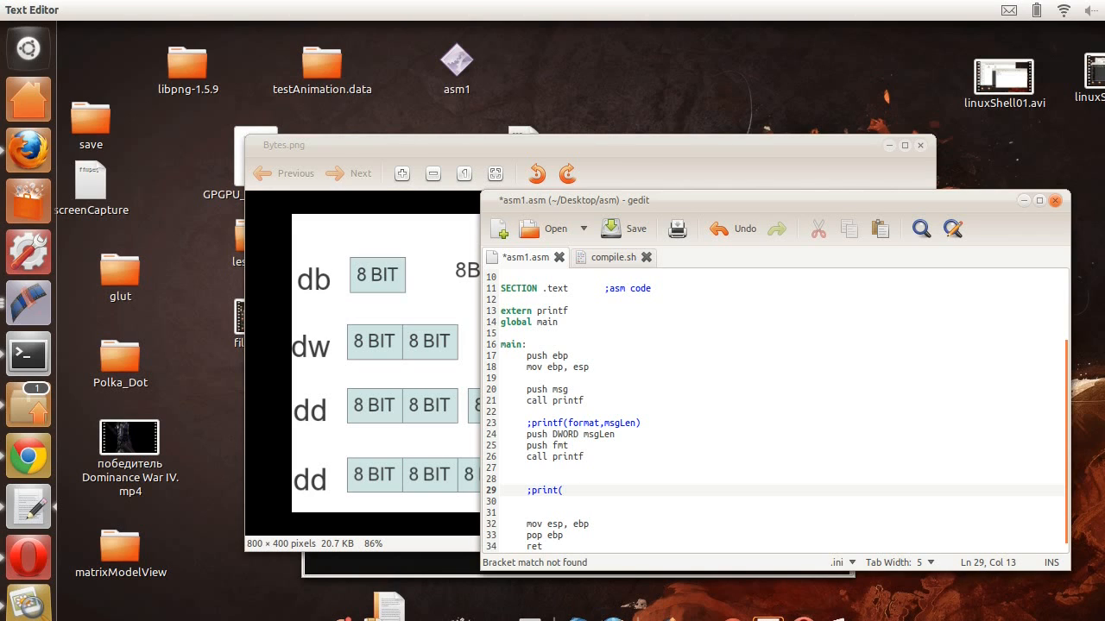
{"action": "type", "text": "format"}
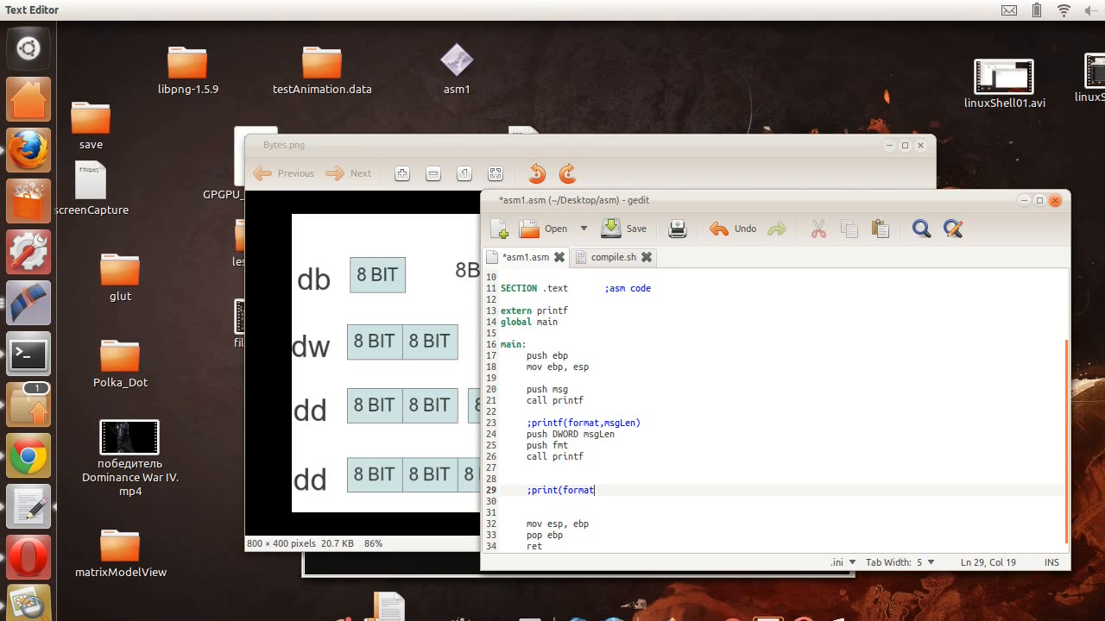
{"action": "type", "text": ",value"}
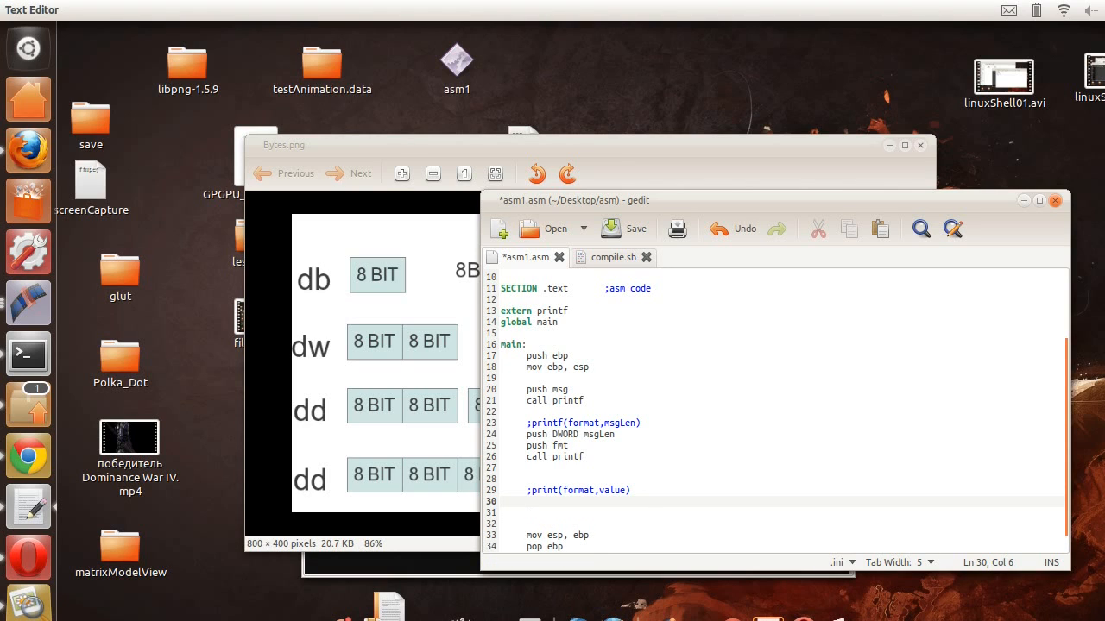
Write push DWORD i with the note ;i = $0x48 on the next line.
{"action": "type", "text": "psu"}
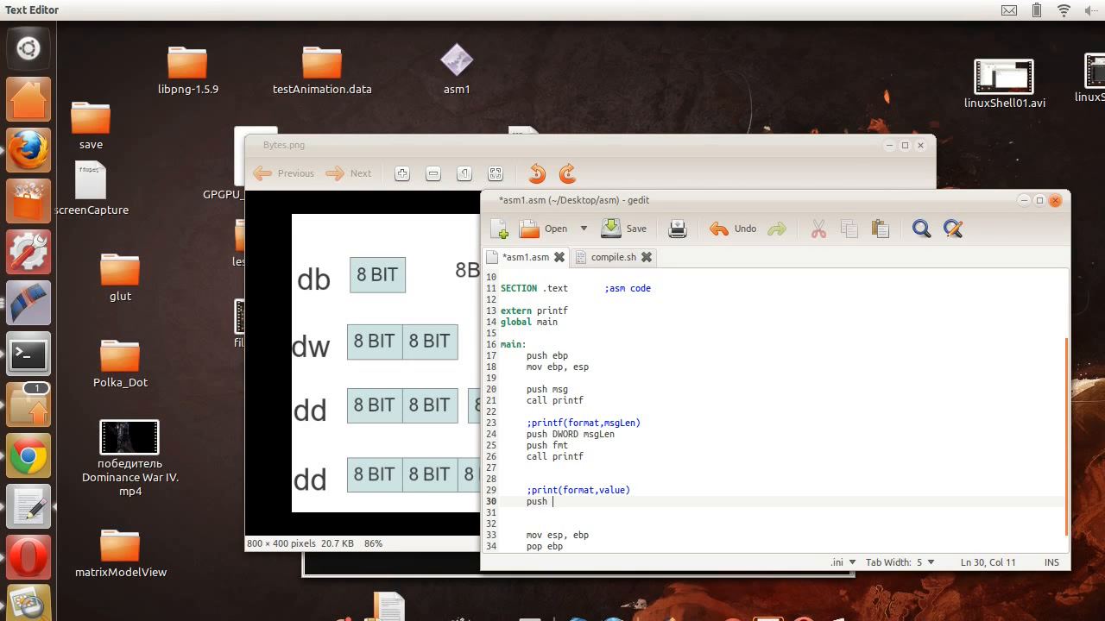
{"action": "type", "text": "DWORD"}
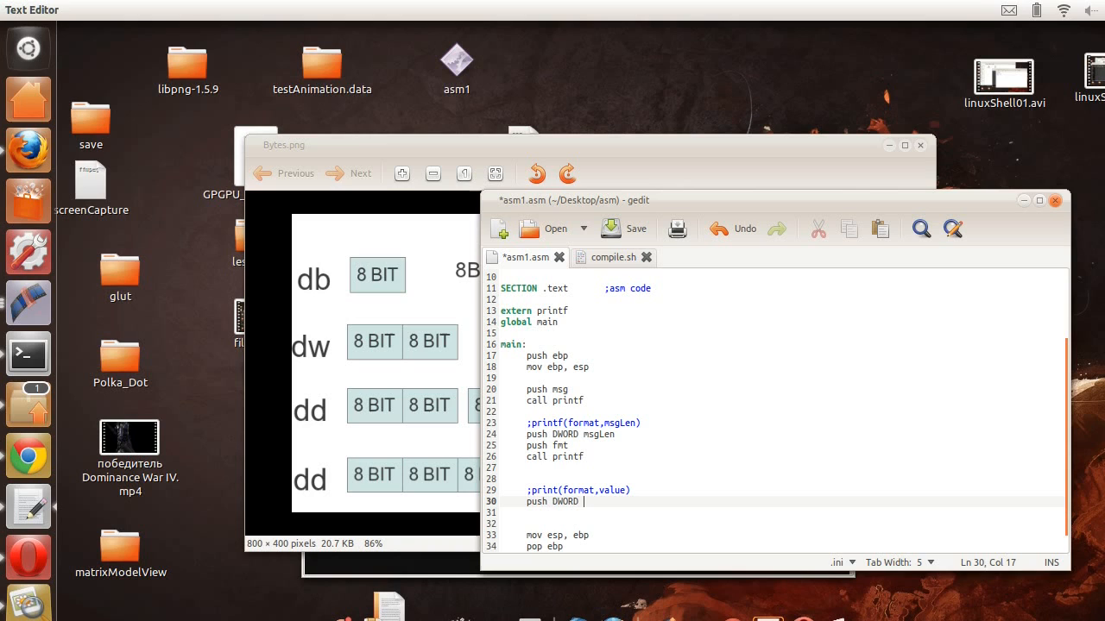
{"action": "type", "text": "i"}
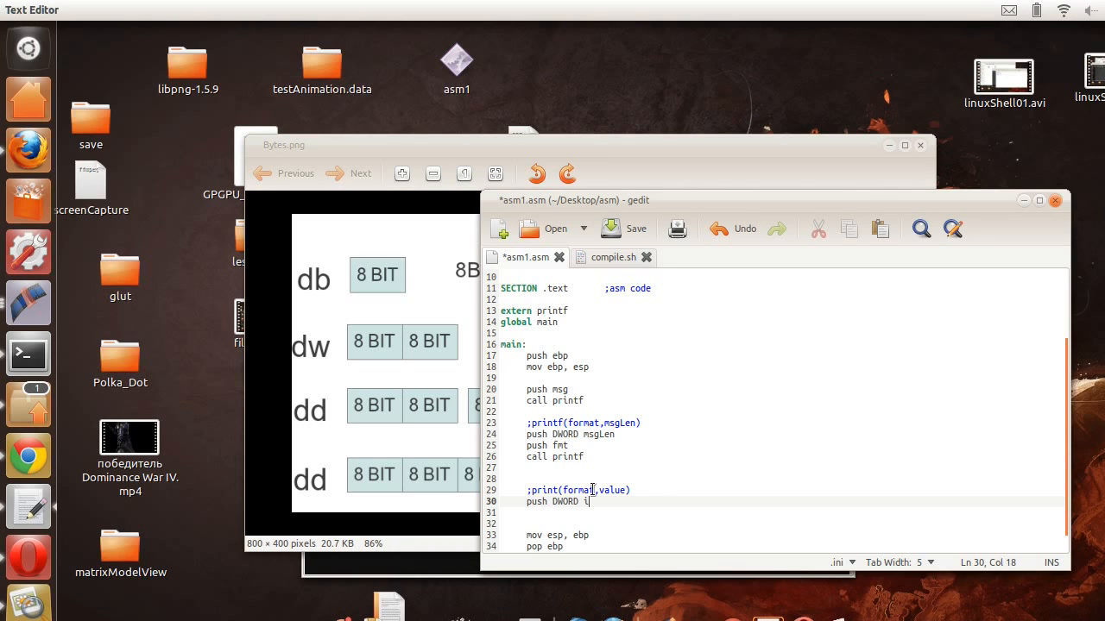
{"action": "double_click", "coordinate": [565, 501]}
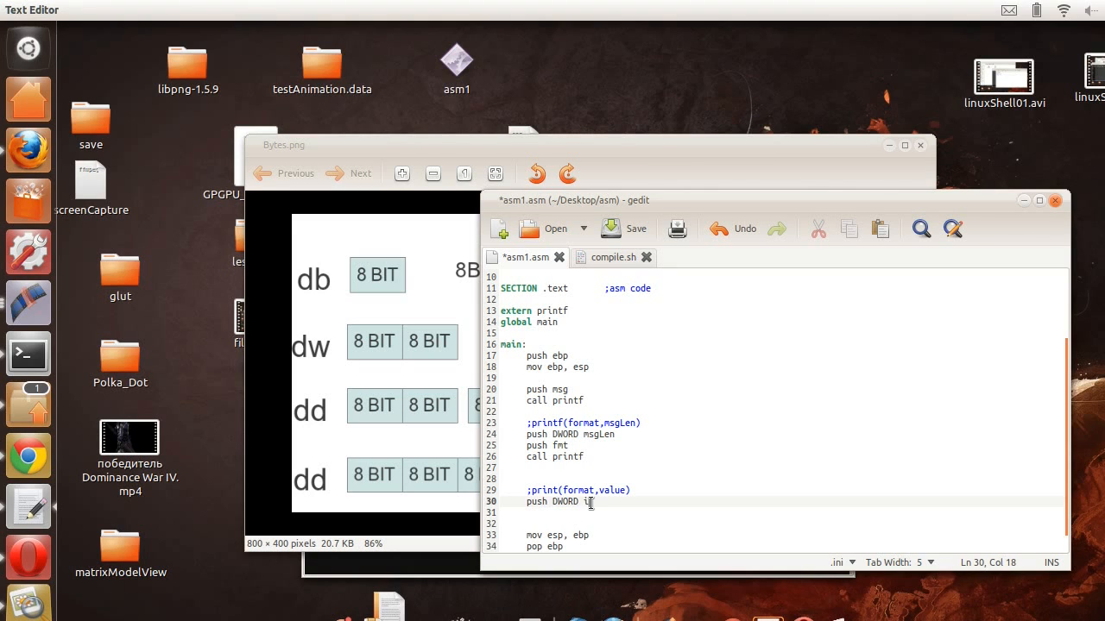
{"action": "key", "text": "BackSpace"}
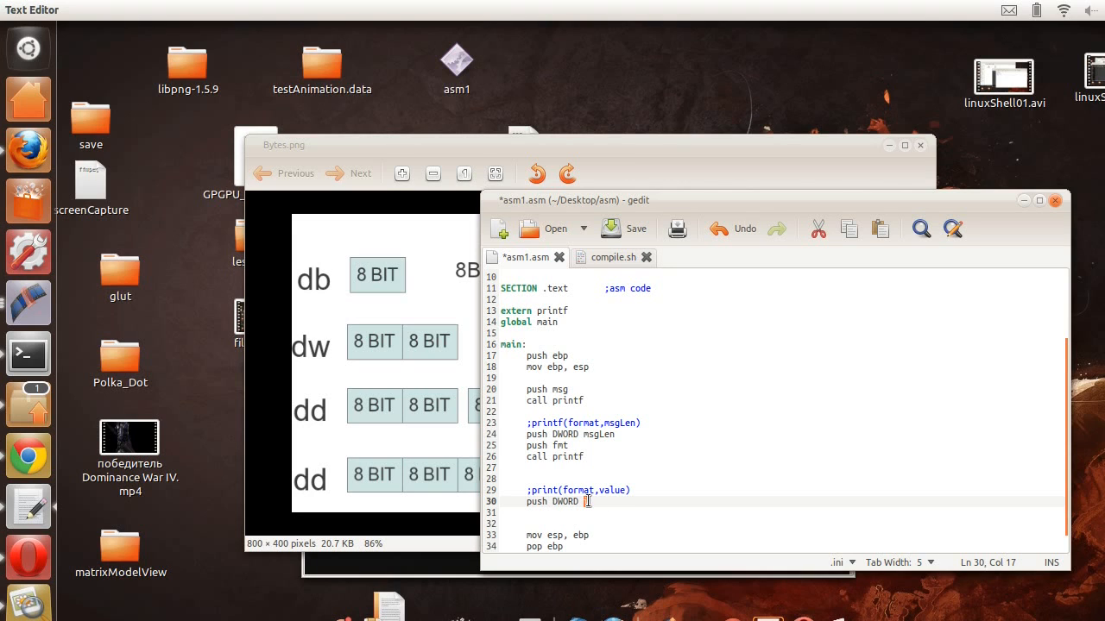
{"action": "type", "text": "i"}
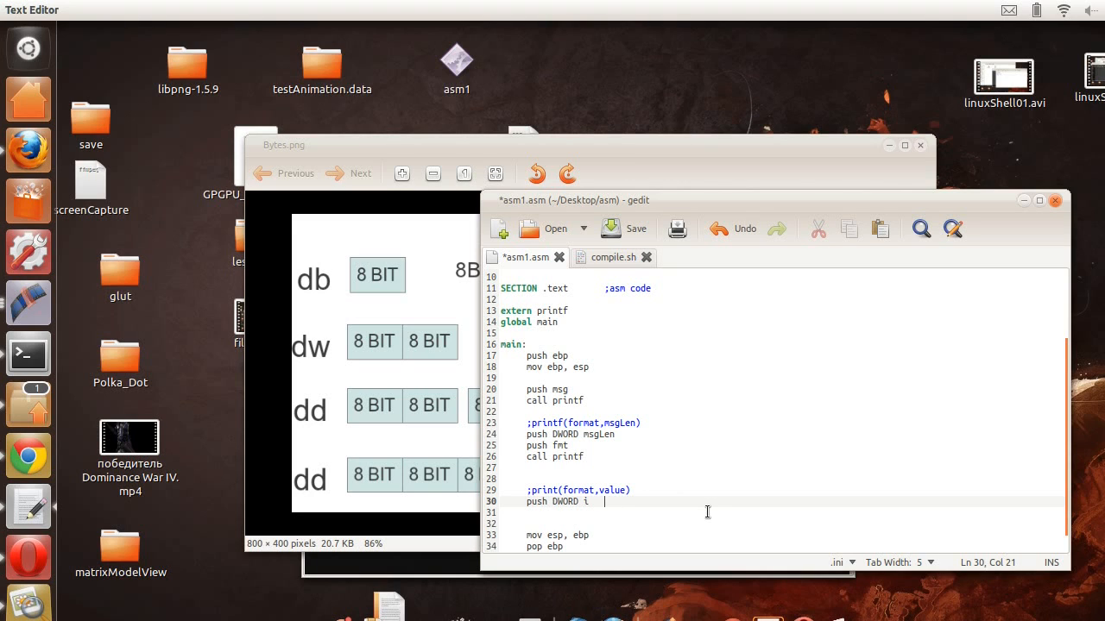
{"action": "type", "text": ";i ="}
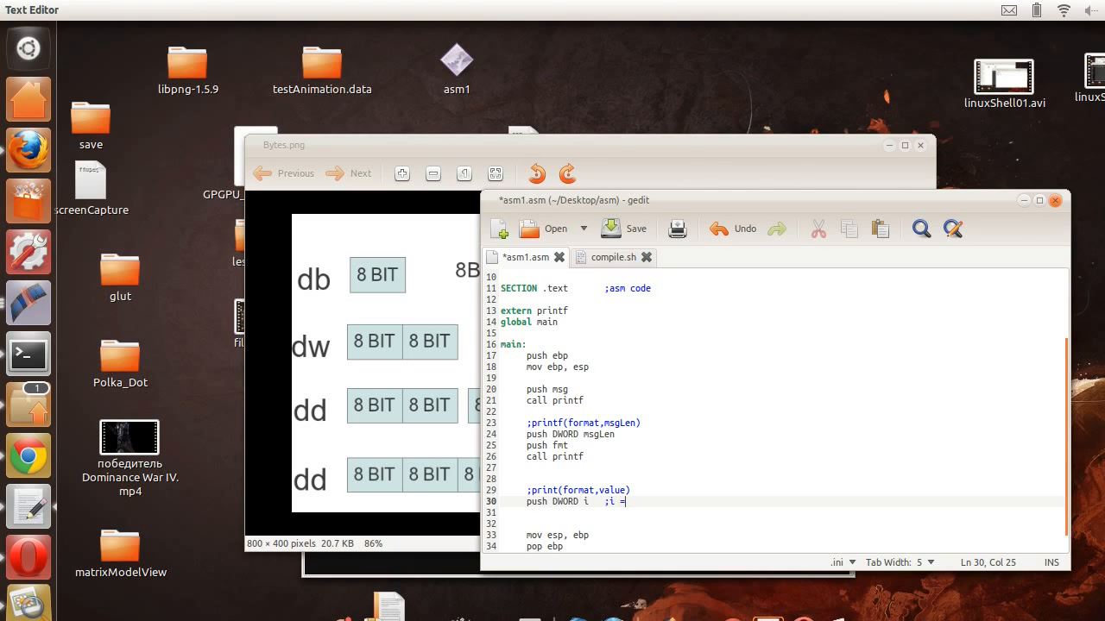
{"action": "type", "text": "$"}
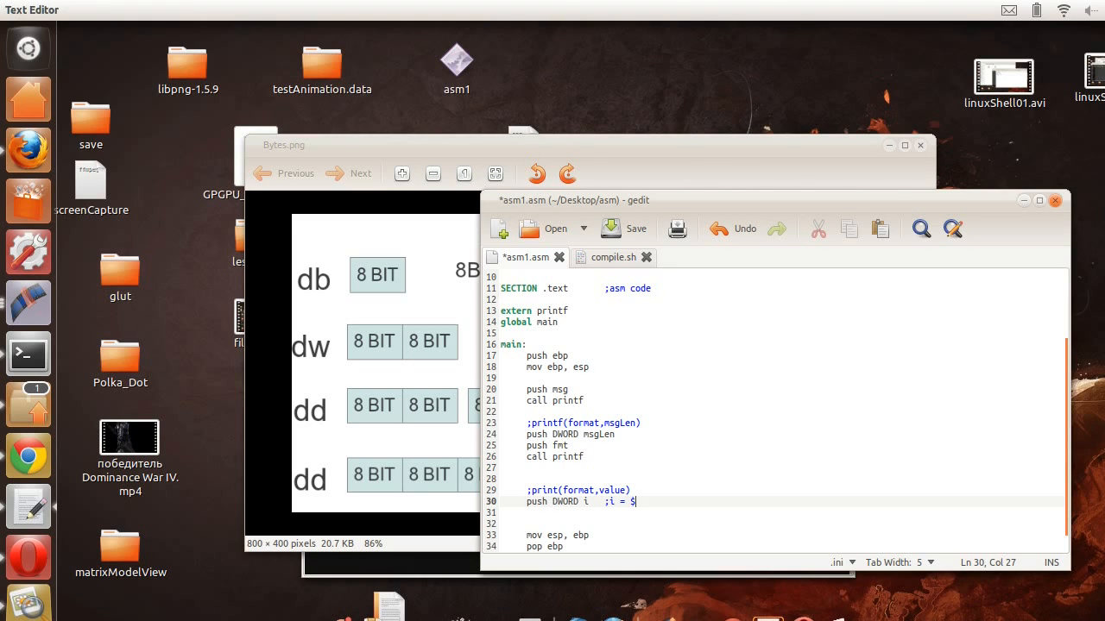
{"action": "type", "text": "0x48"}
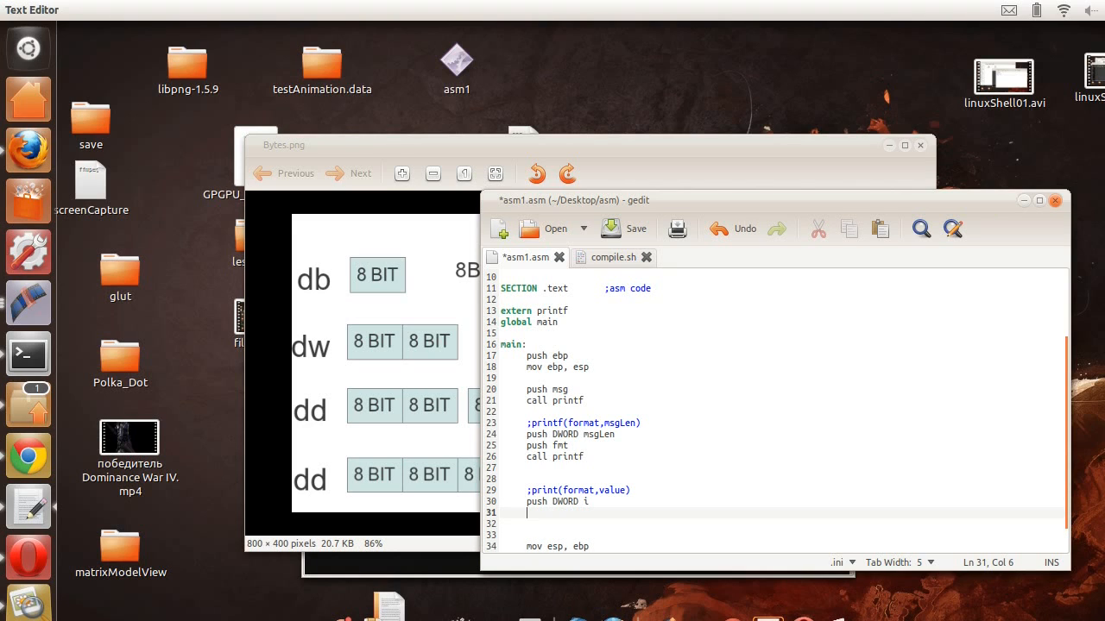
Add push msg and call printf to complete the third print block.
{"action": "type", "text": "p"}
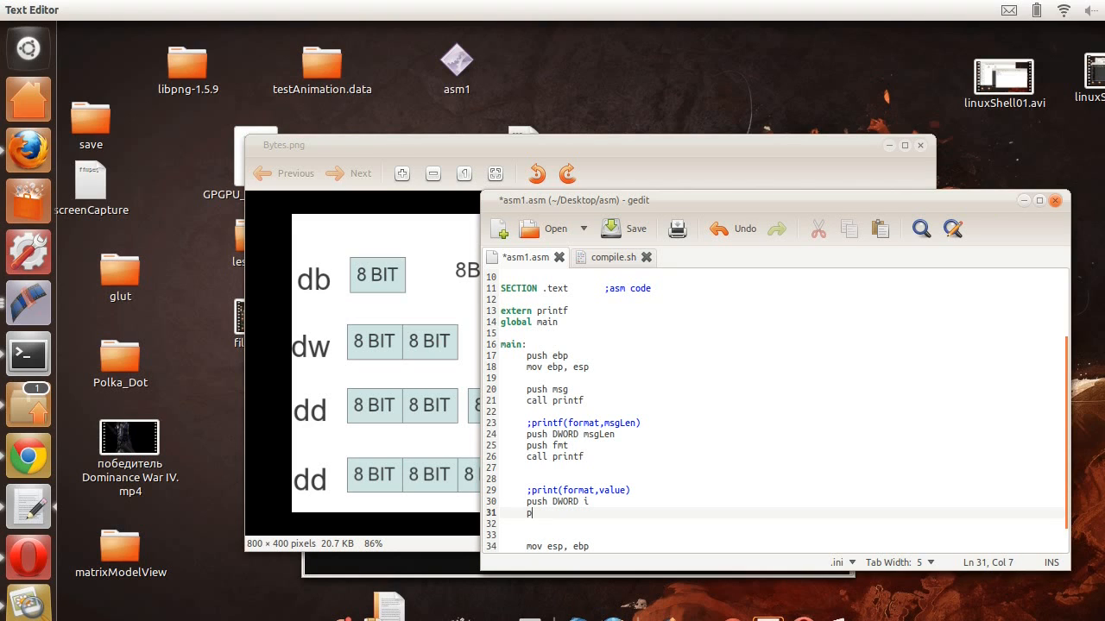
{"action": "type", "text": "ush ms"}
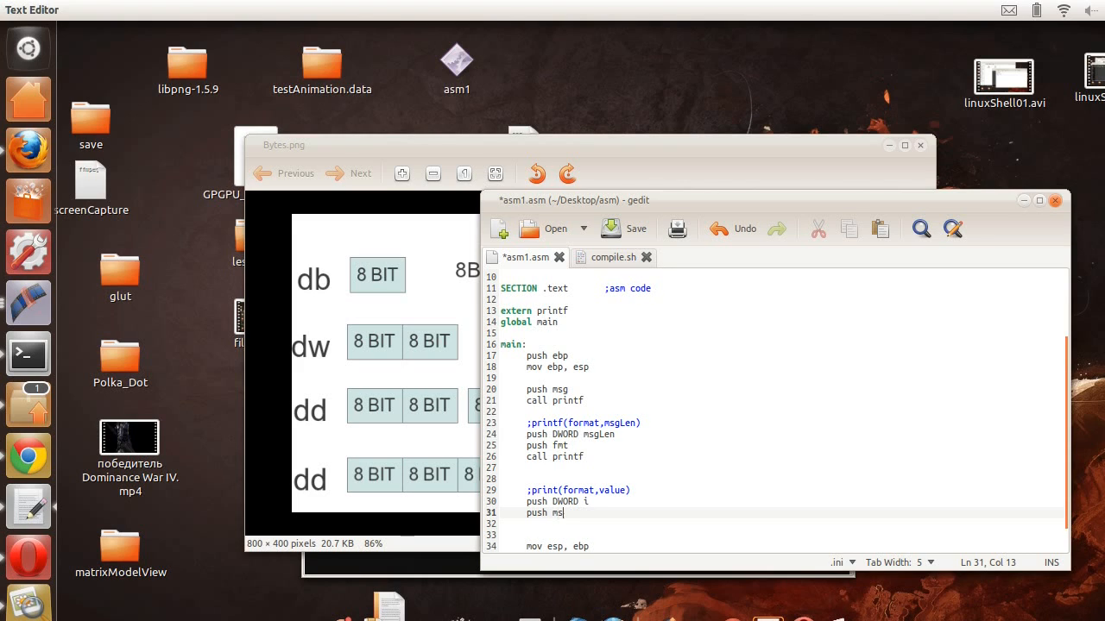
{"action": "type", "text": "g"}
{"action": "left_click", "coordinate": [783, 523]}
{"action": "type", "text": "ca"}
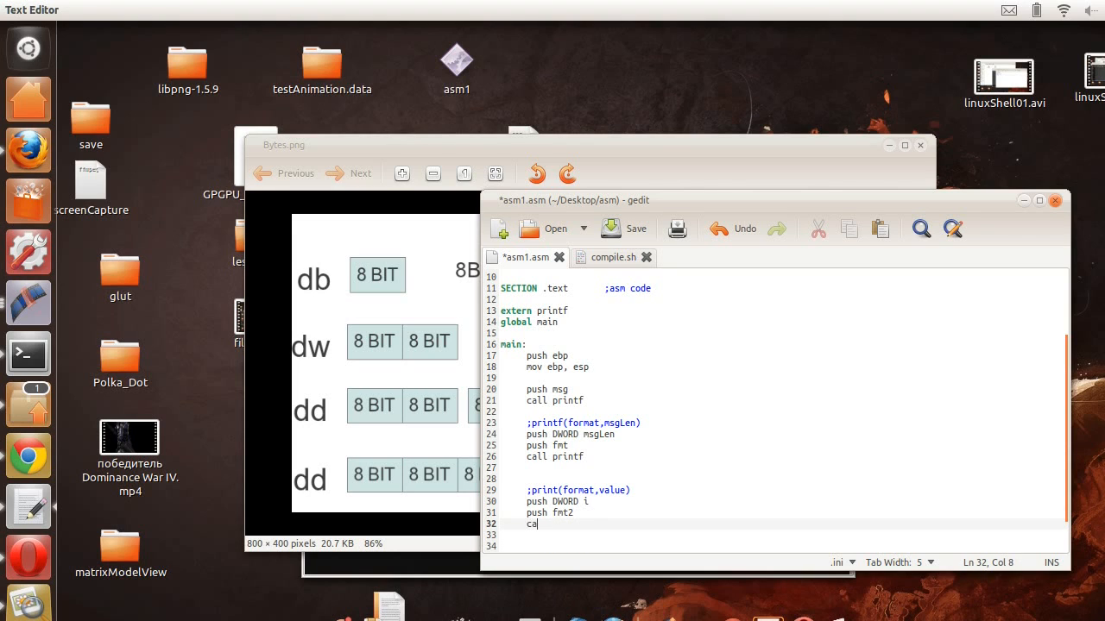
{"action": "type", "text": "ll printf"}
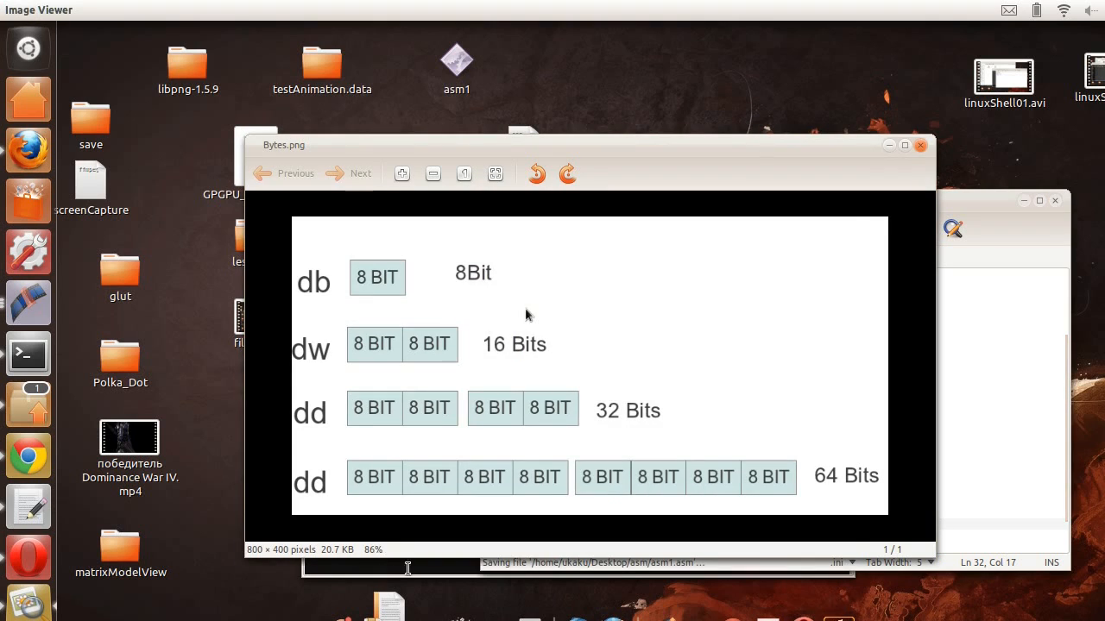
Run ./compile.sh asm1.asm asm1 in the terminal and clear the screen.
{"action": "left_click", "coordinate": [28, 354]}
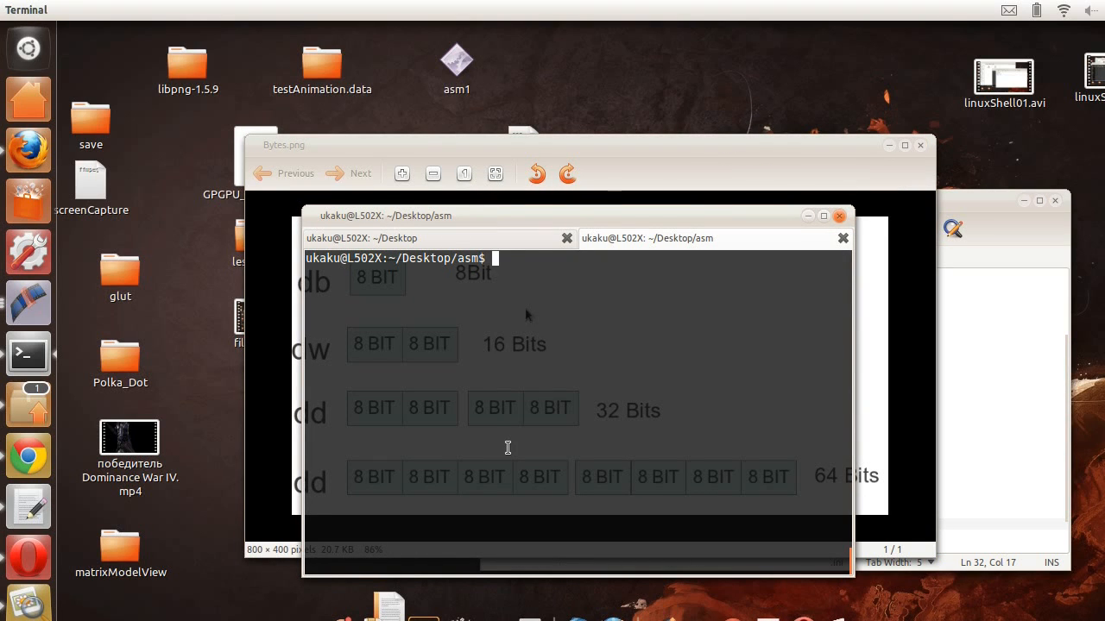
{"action": "type", "text": "./compile.sh asm1.asm asm1"}
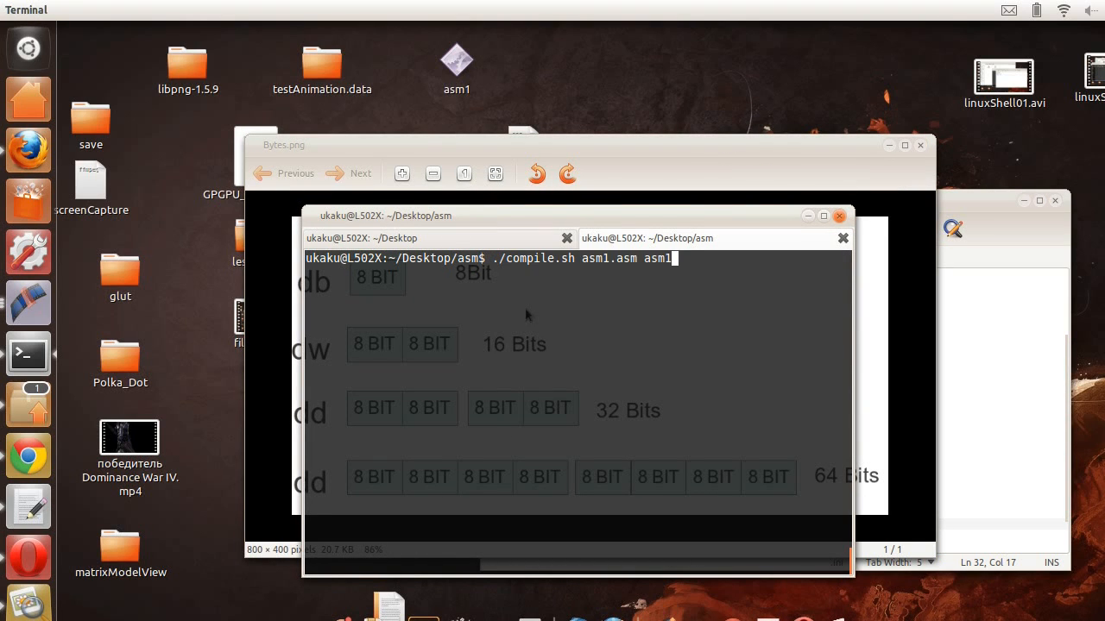
{"action": "key", "text": "Return"}
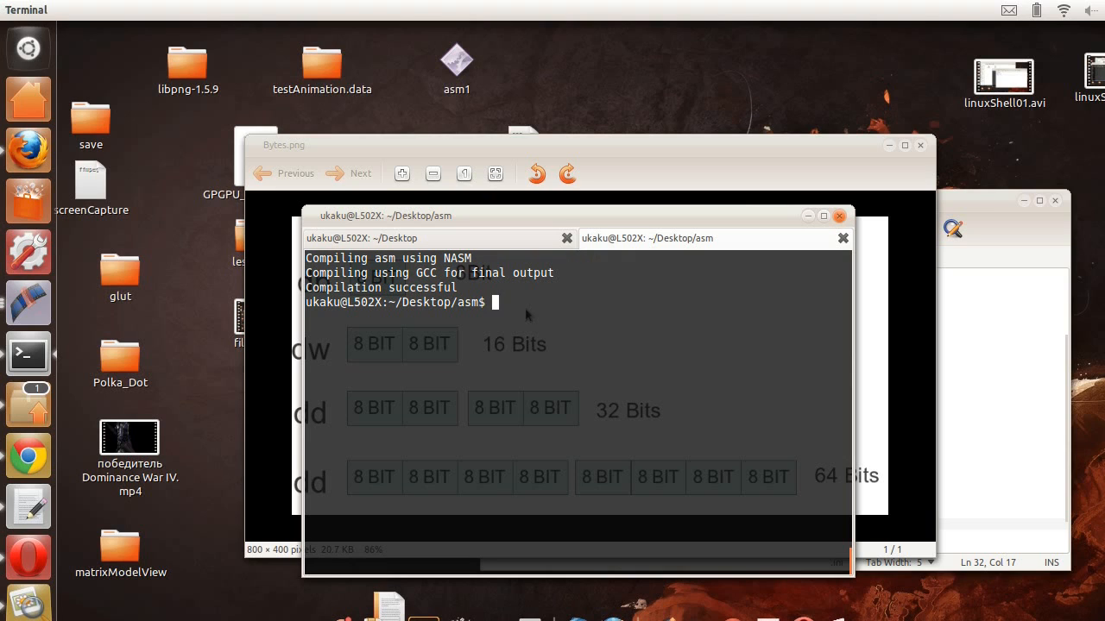
{"action": "type", "text": "clear"}
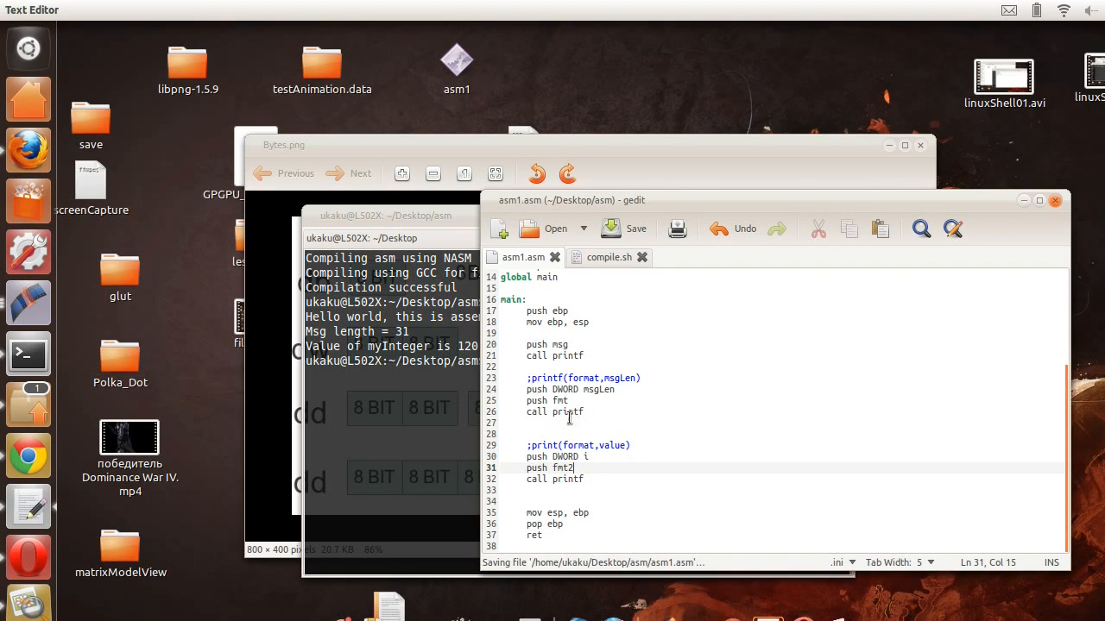
{"action": "mouse_move", "coordinate": [640, 421]}
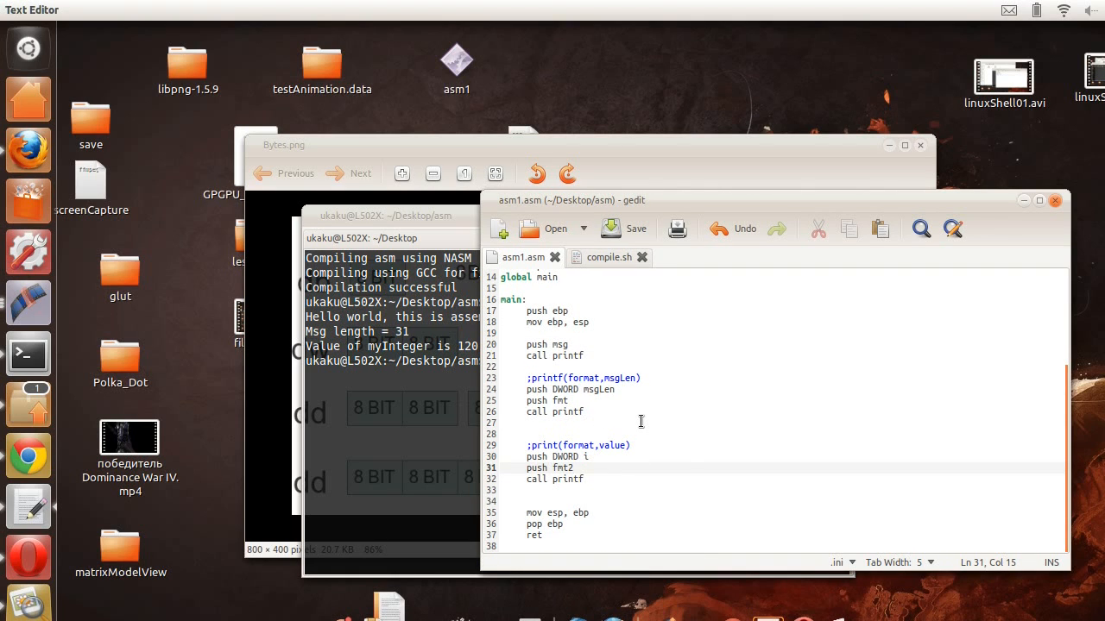
Rebuild with ./compile.sh asm1.asm asm1, now printing a wrong 804... value.
{"action": "left_click", "coordinate": [587, 456]}
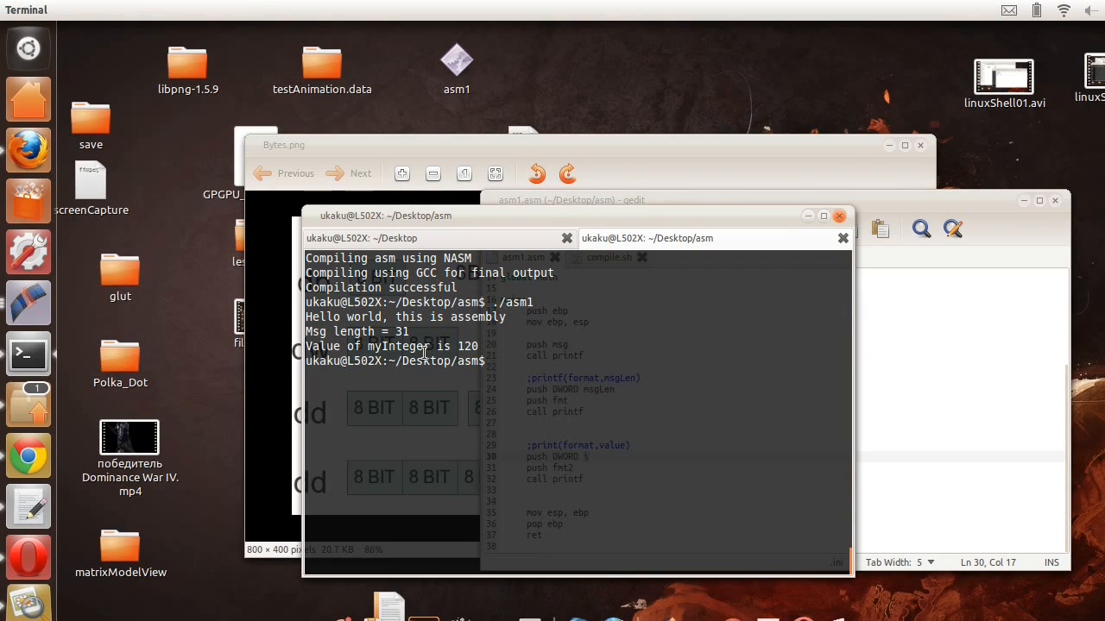
{"action": "type", "text": "./compile.sh asm1.asm asm1"}
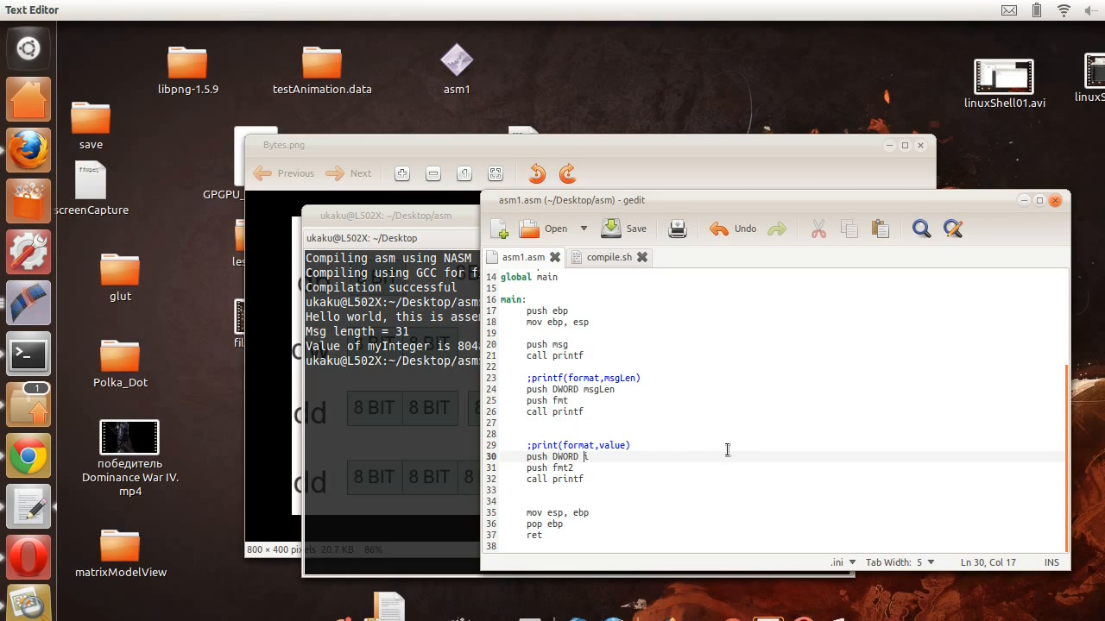
Change line 30 to push DWORD [i] so the value, not the address, is pushed.
{"action": "type", "text": "["}
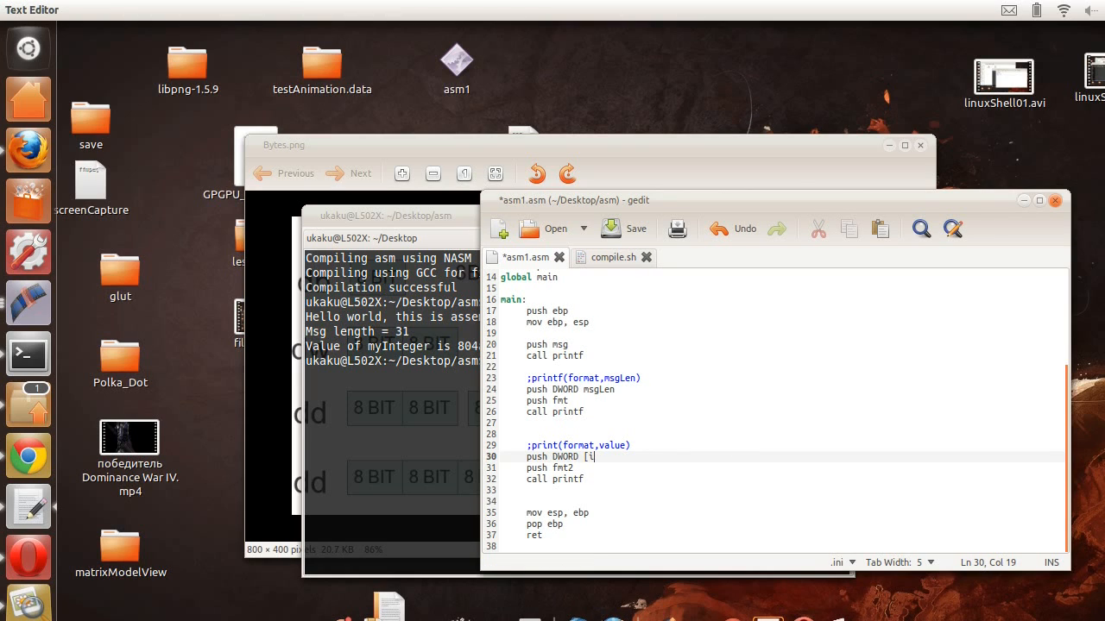
{"action": "type", "text": "]"}
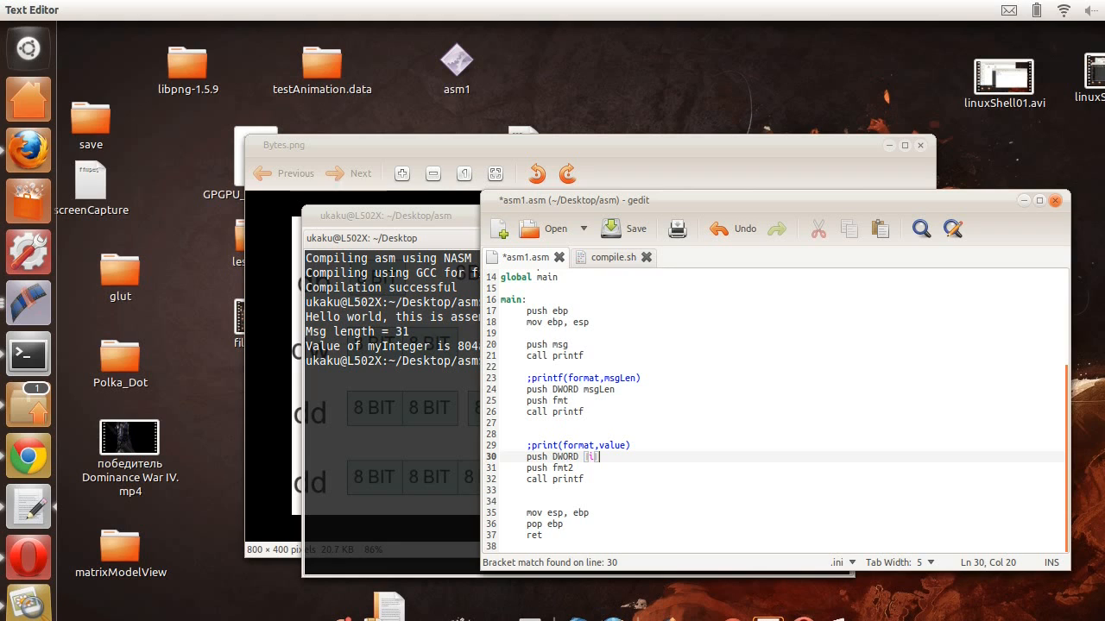
{"action": "left_click", "coordinate": [625, 228]}
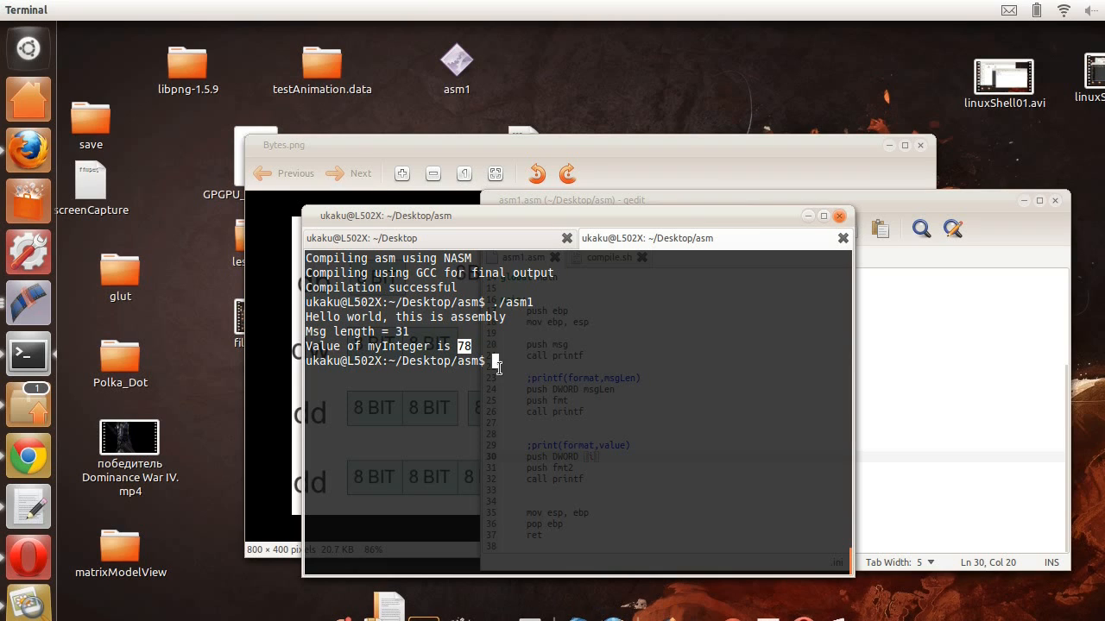
{"action": "mouse_move", "coordinate": [749, 418]}
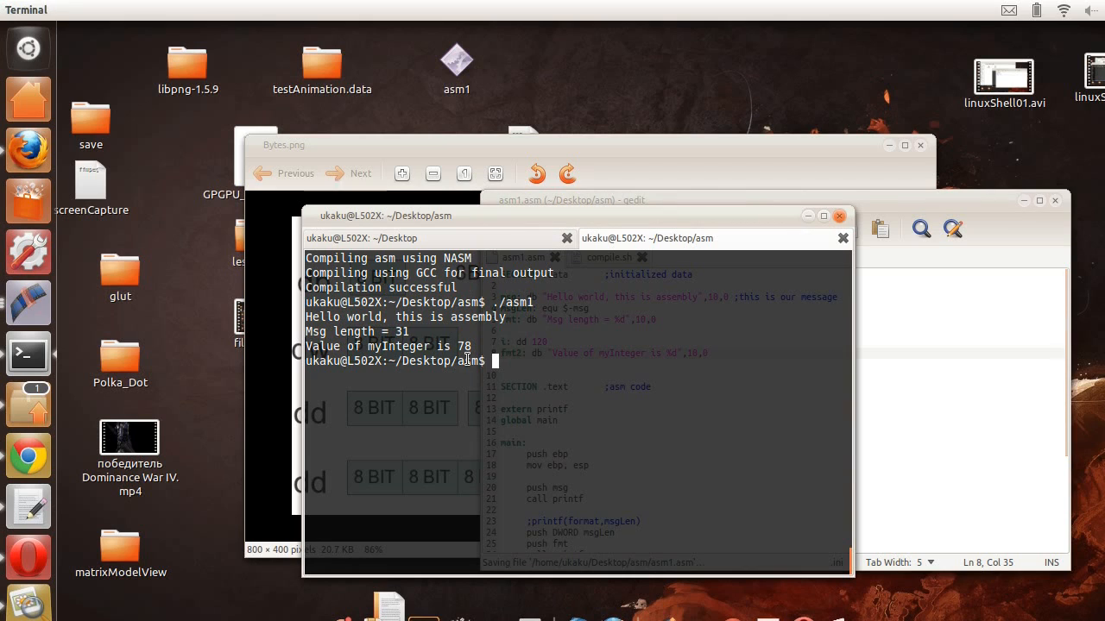
Enter ./compile.sh asm1.asm asm1 again for another build.
{"action": "type", "text": "./compile.sh asm1.asm asm1"}
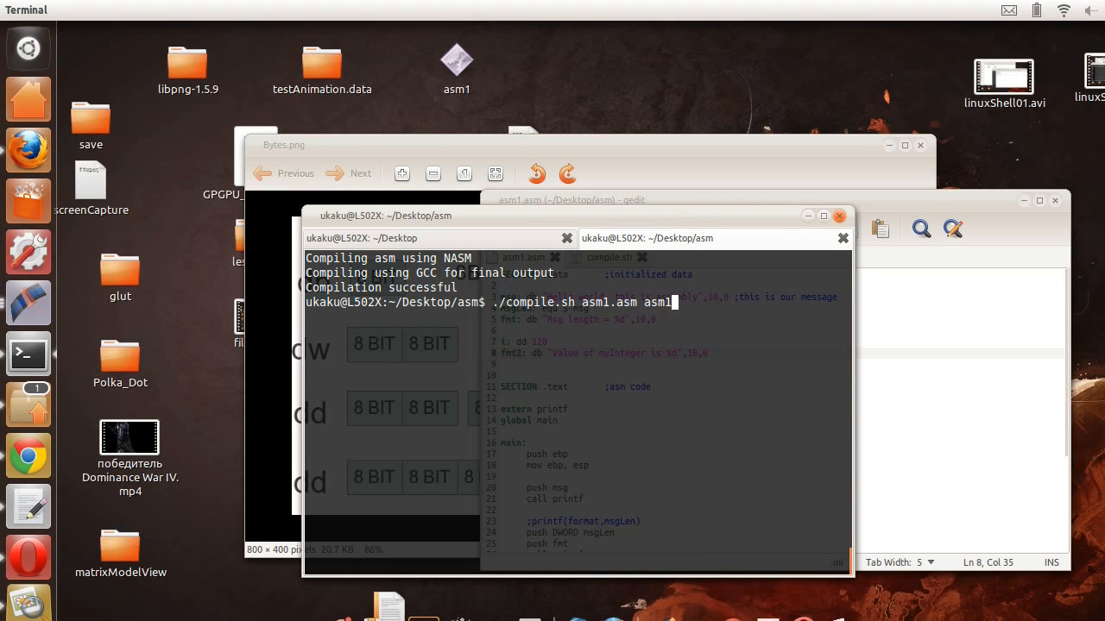